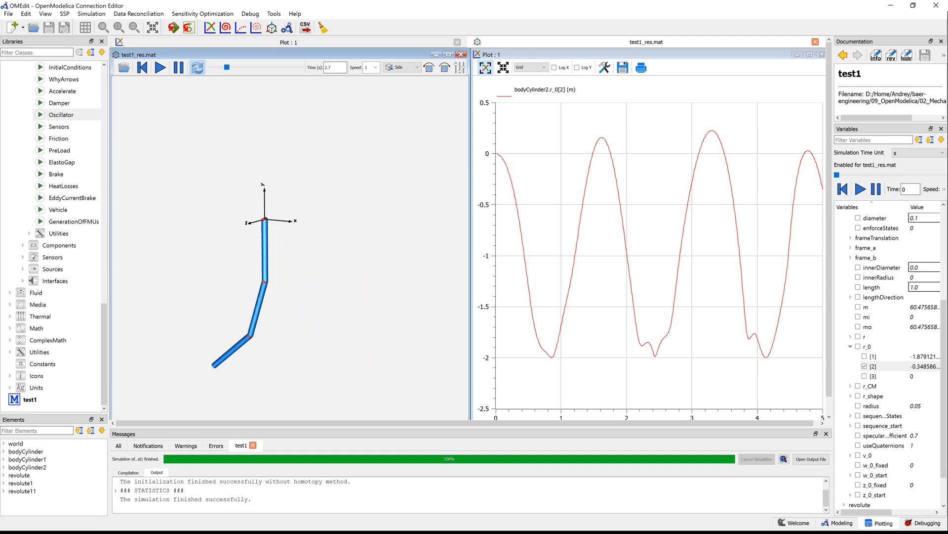
Bring up the openmodelica.org site in Firefox.
left_click(160, 67)
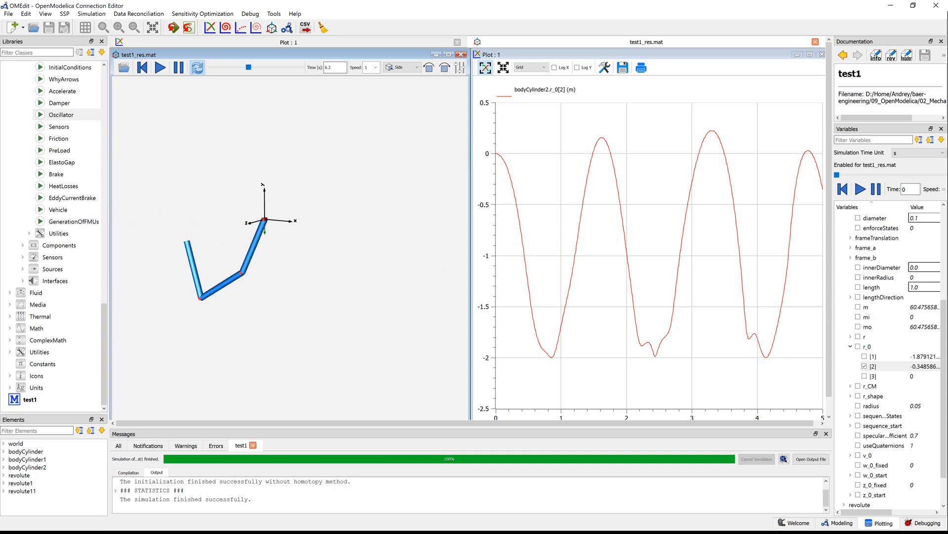
left_click(160, 67)
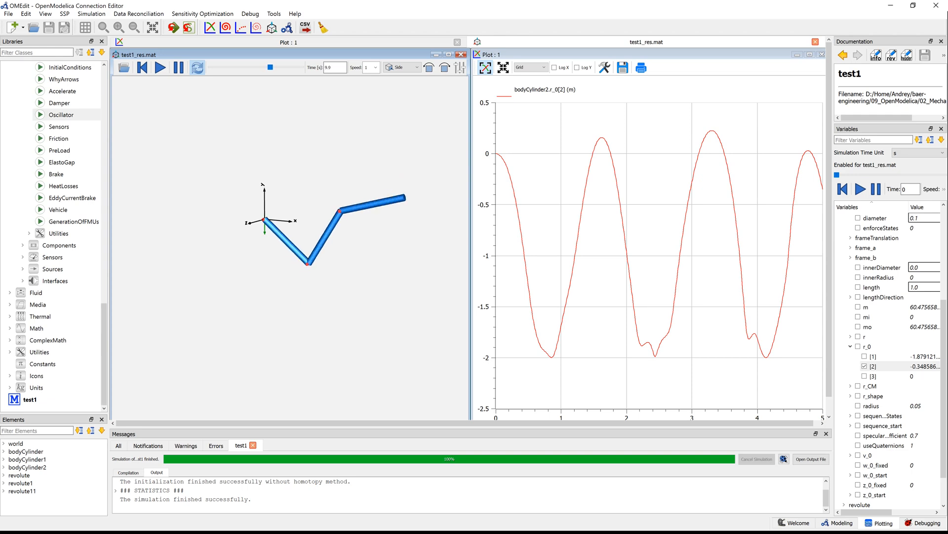
left_click(160, 67)
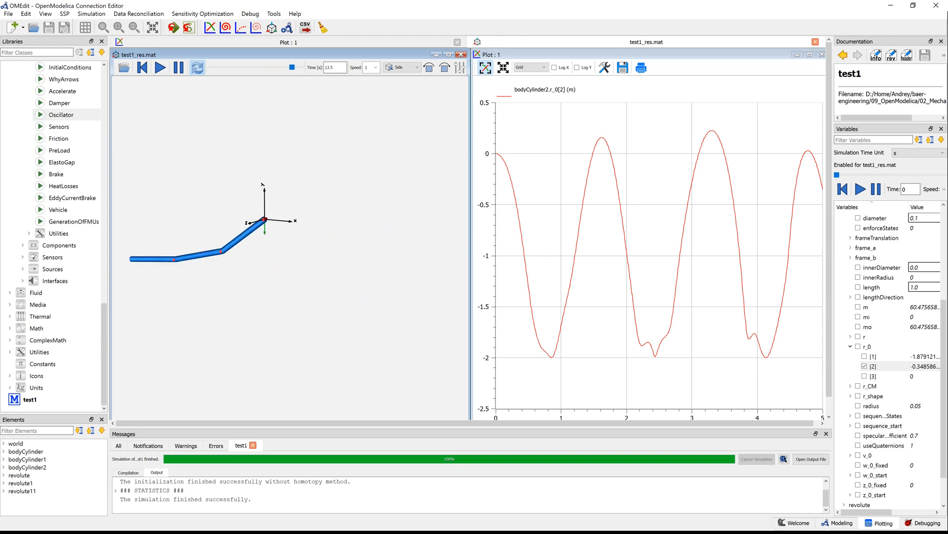
left_click(276, 524)
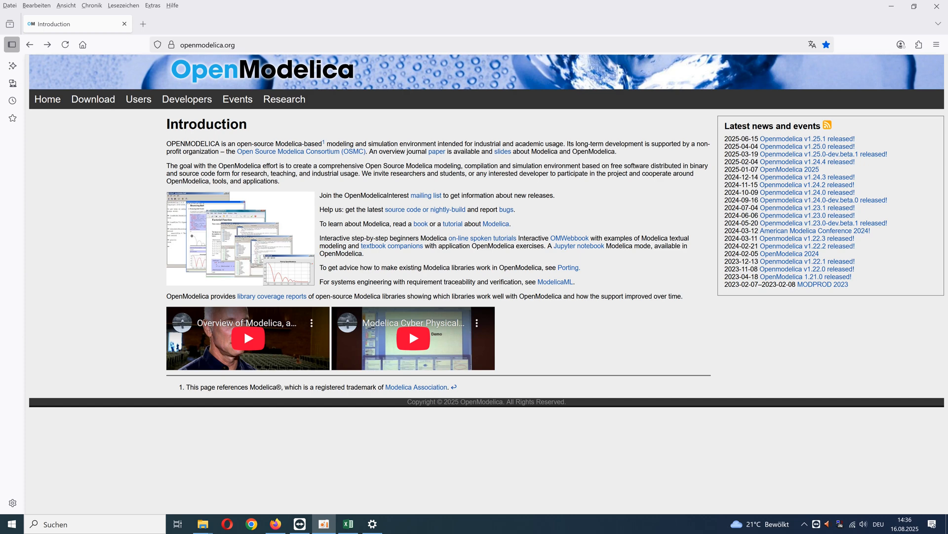
mouse_move(283, 227)
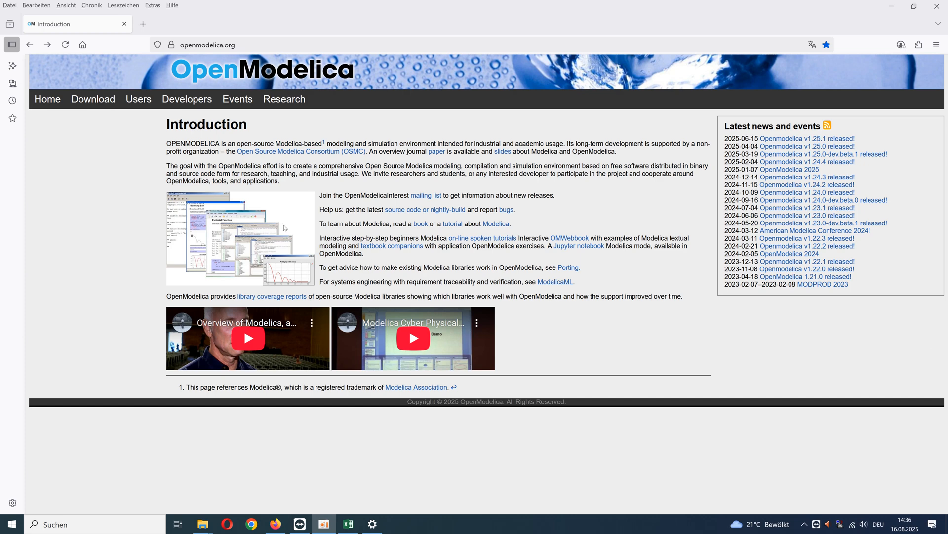
mouse_move(146, 135)
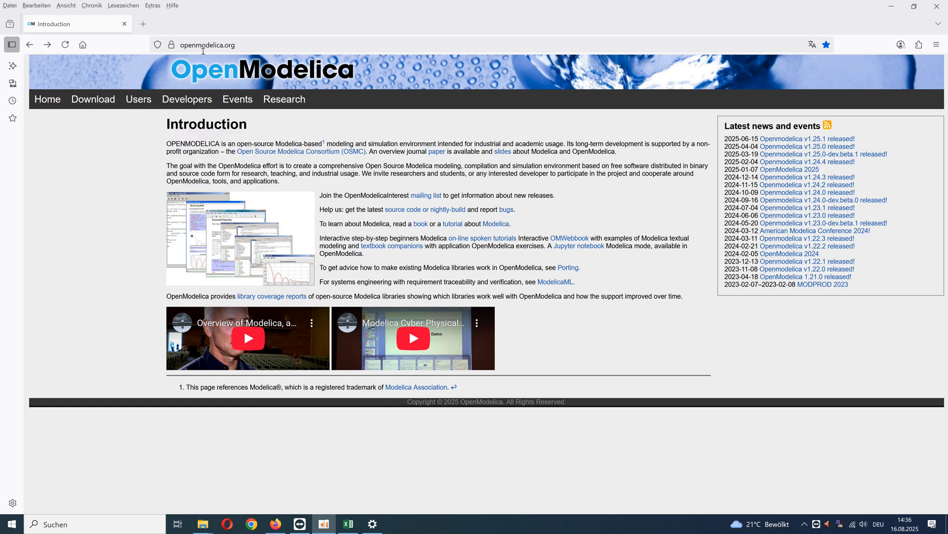
mouse_move(235, 48)
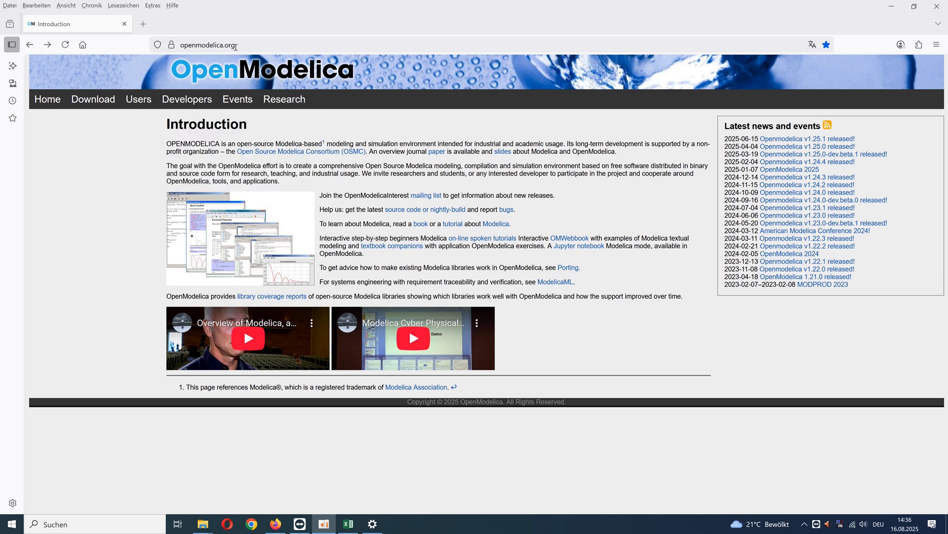
Navigate via Download to the Windows download page listing release 1.25.1 and builds.
left_click(93, 99)
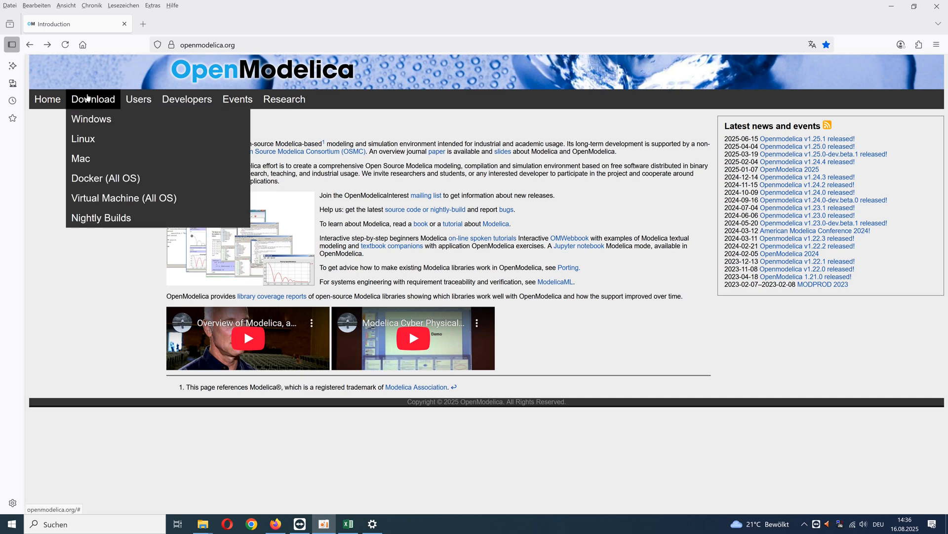
mouse_move(91, 119)
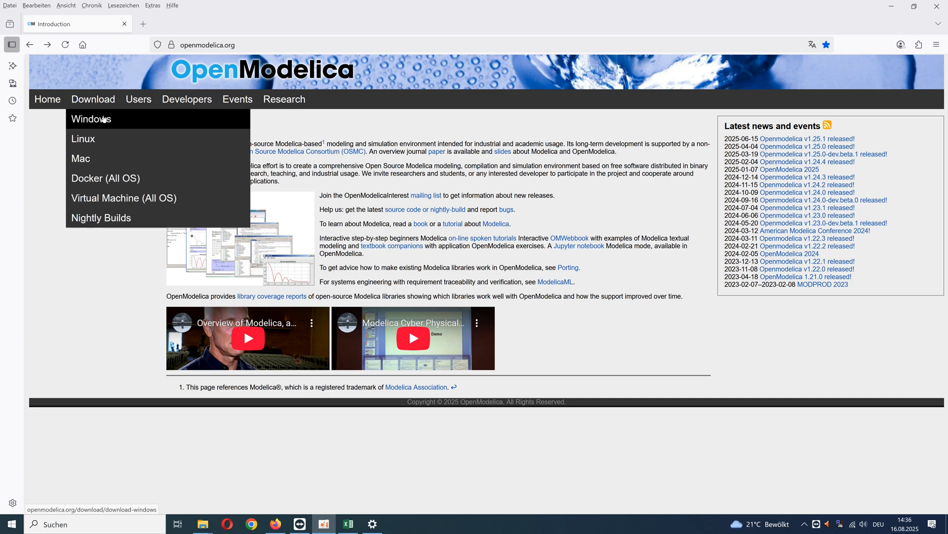
mouse_move(108, 126)
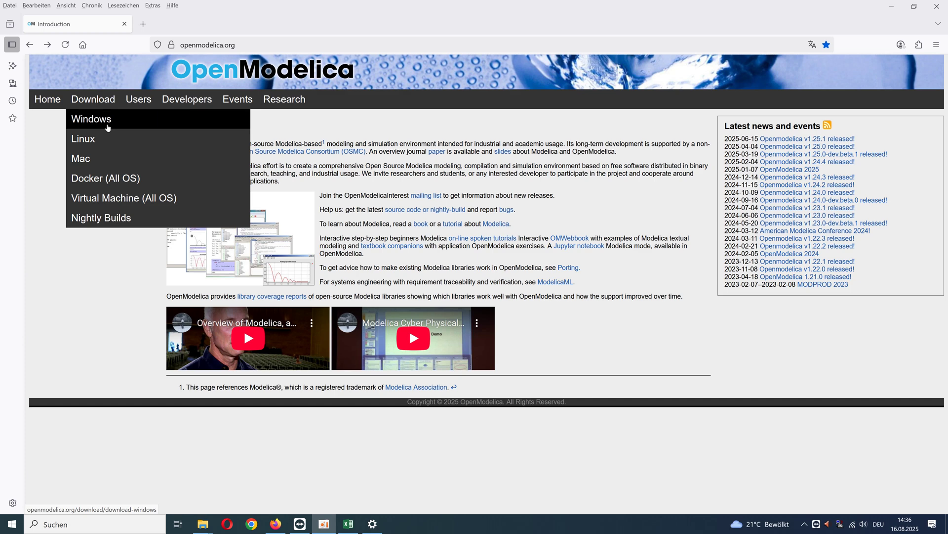
left_click(91, 118)
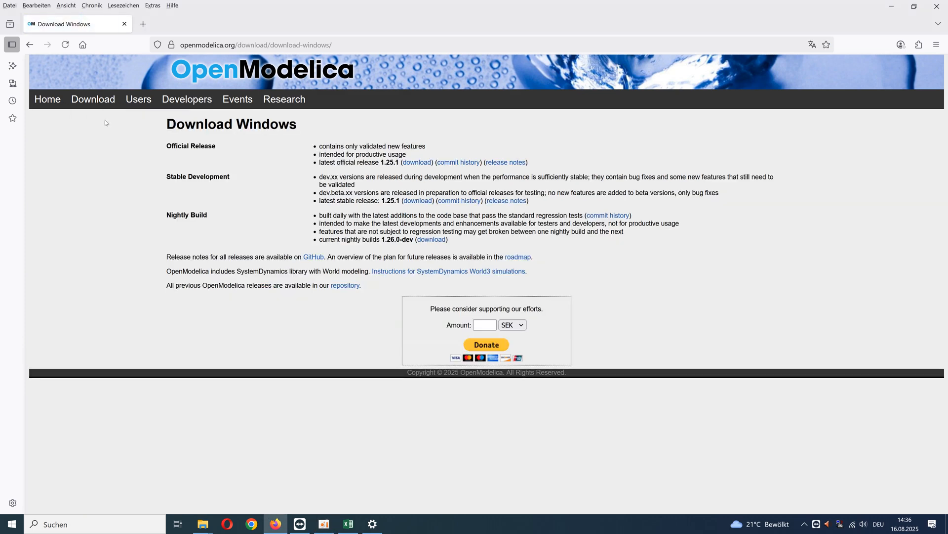
left_click(11, 524)
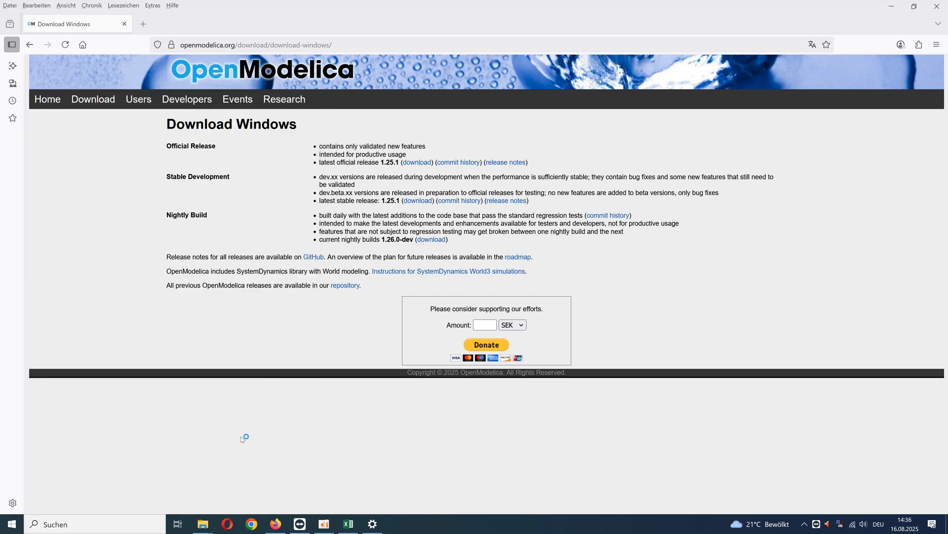
mouse_move(344, 235)
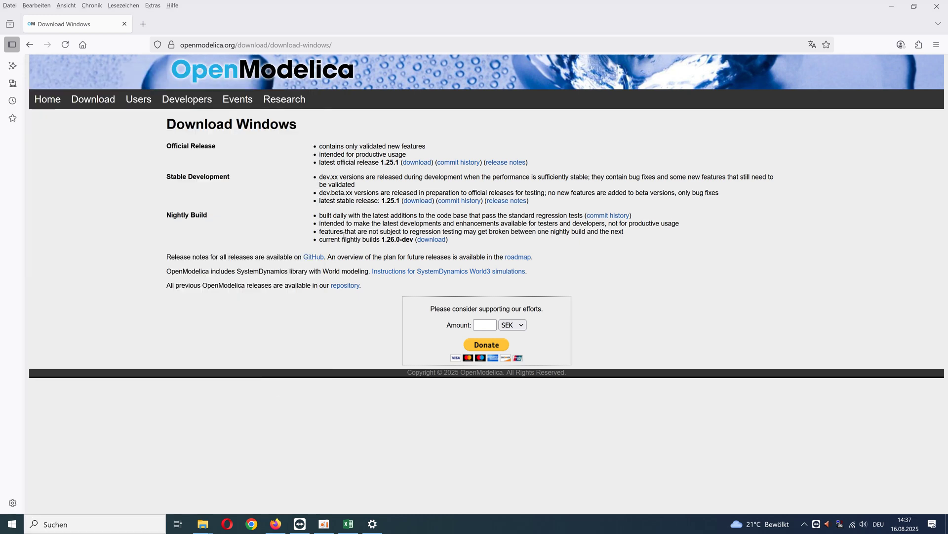
mouse_move(457, 254)
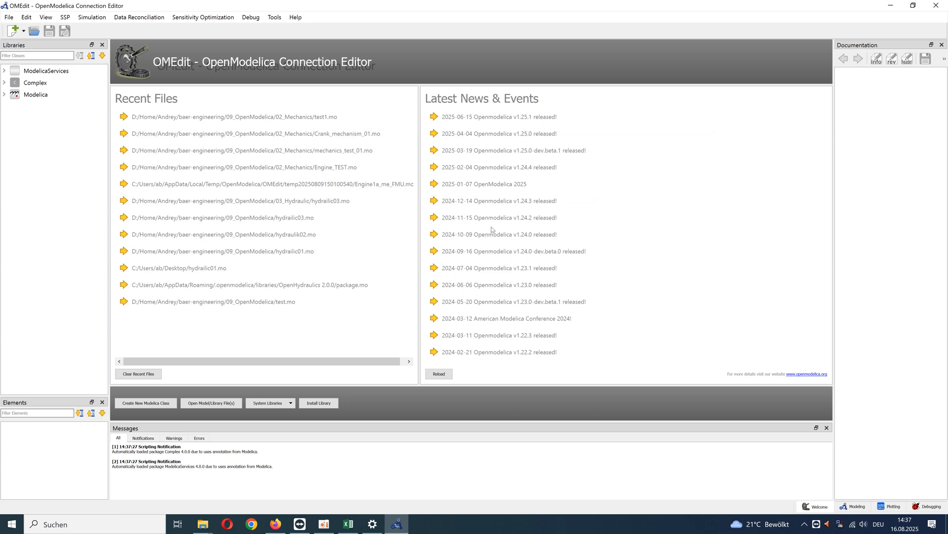
mouse_move(282, 226)
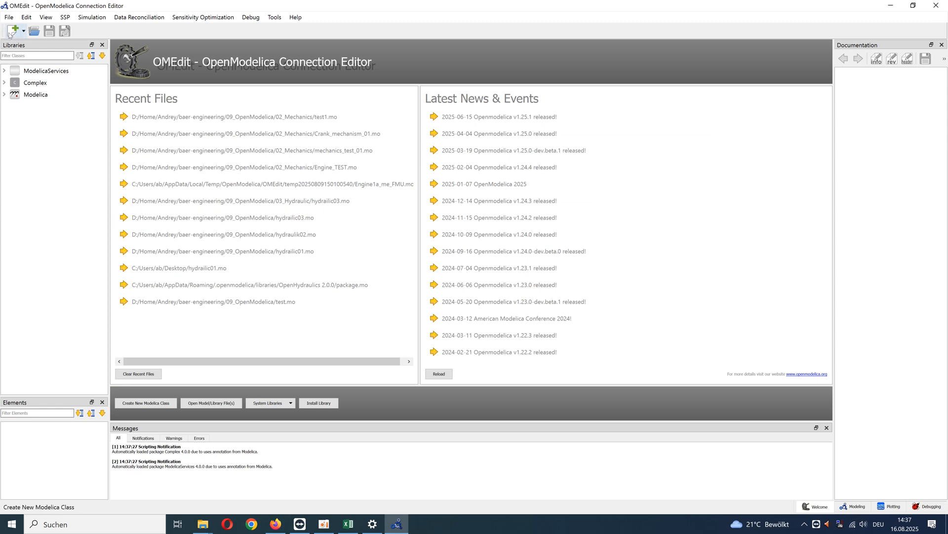
mouse_move(12, 31)
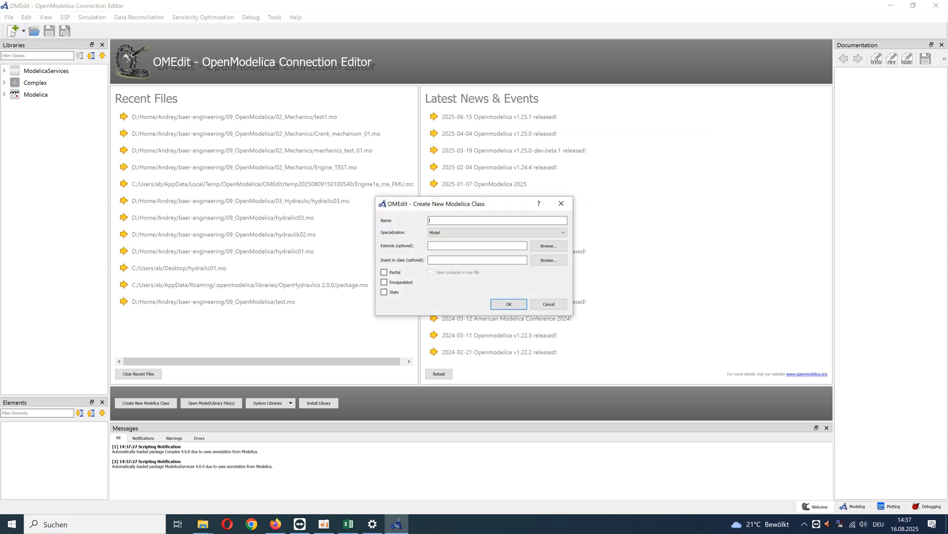
Create a new Modelica class named basic_01 with specialization Model.
type("basic_08")
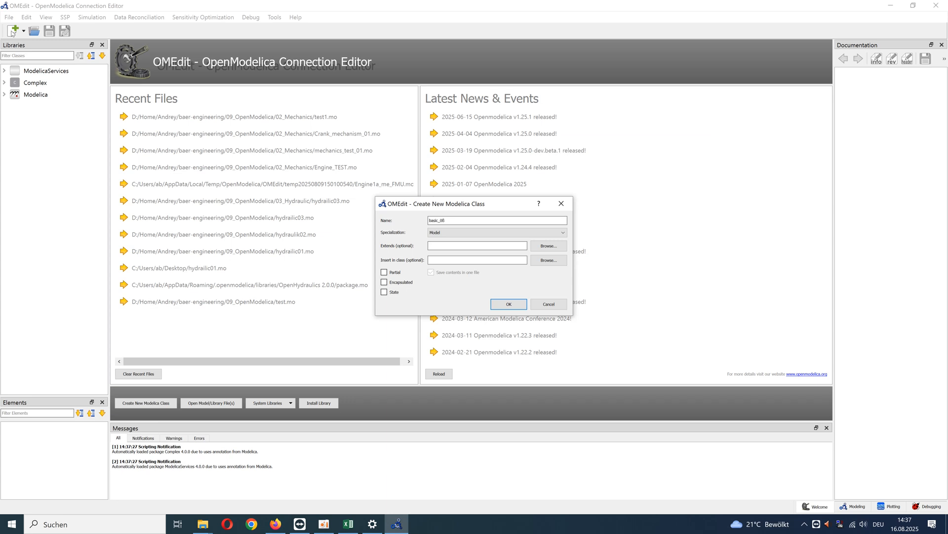
left_click(508, 303)
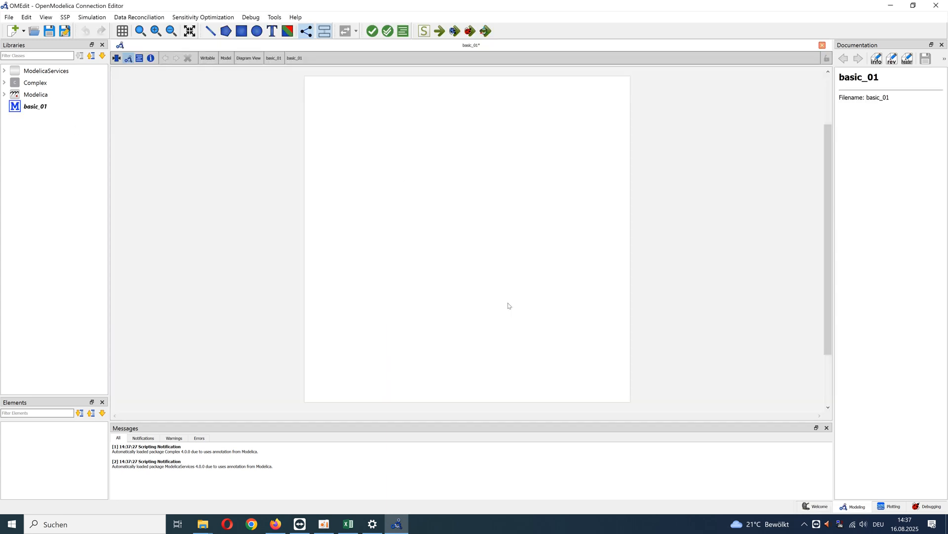
Expand Modelica > Mechanics > MultiBody in the Libraries browser and select World.
left_click(35, 106)
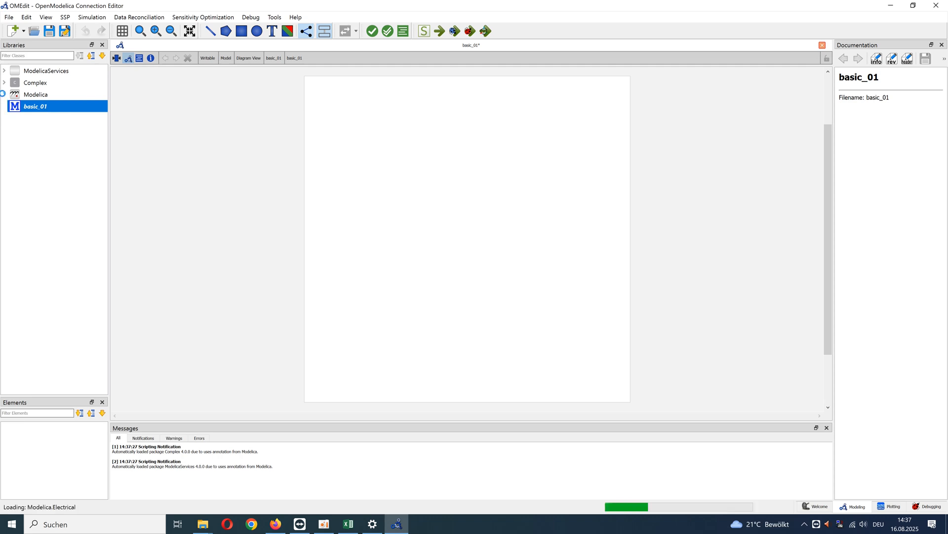
left_click(5, 95)
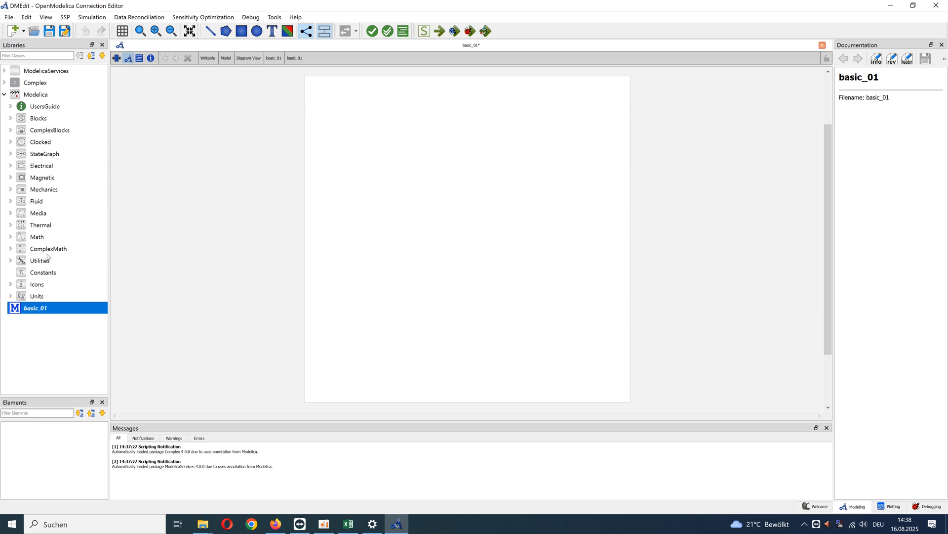
mouse_move(43, 190)
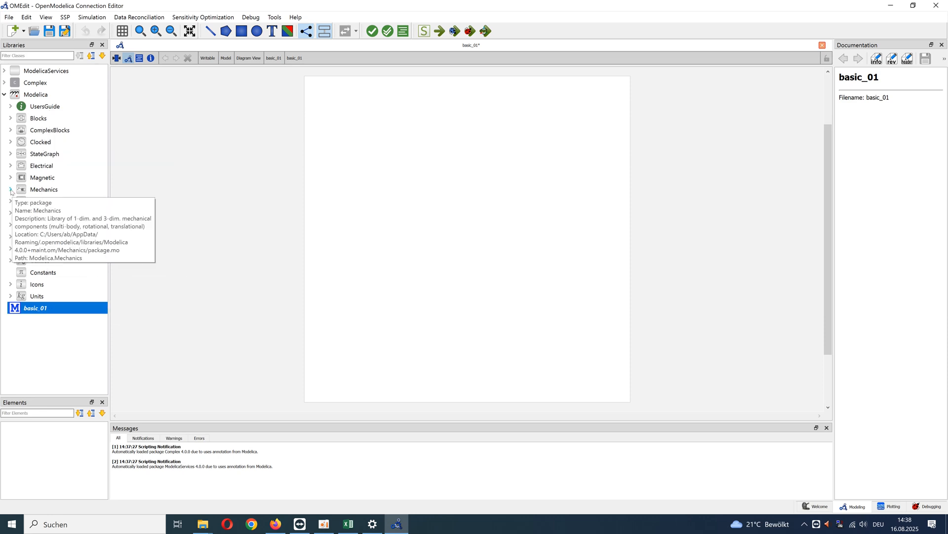
left_click(10, 189)
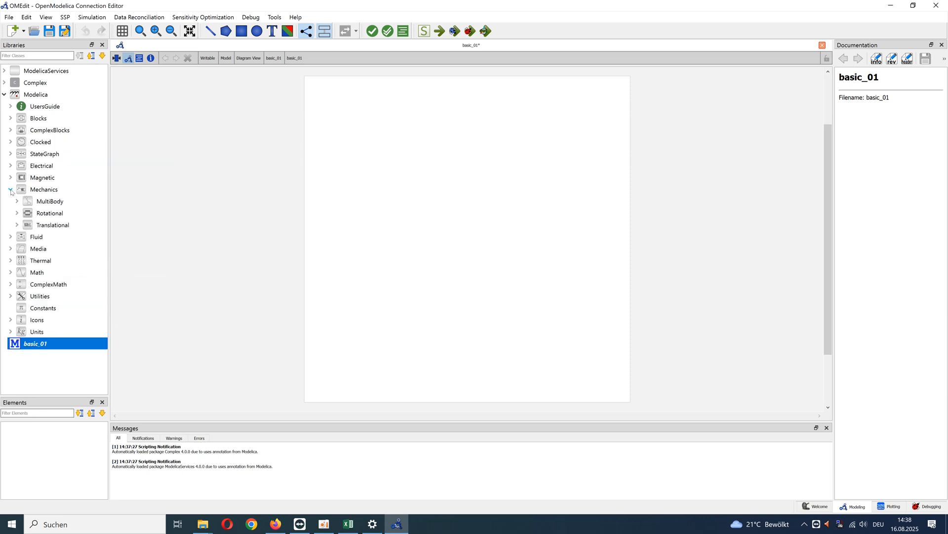
left_click(17, 190)
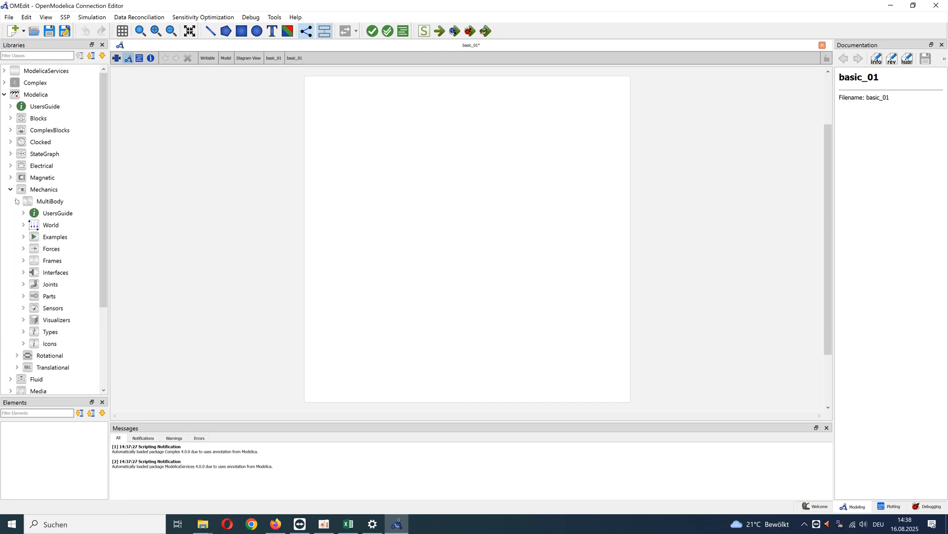
scroll("down", 3)
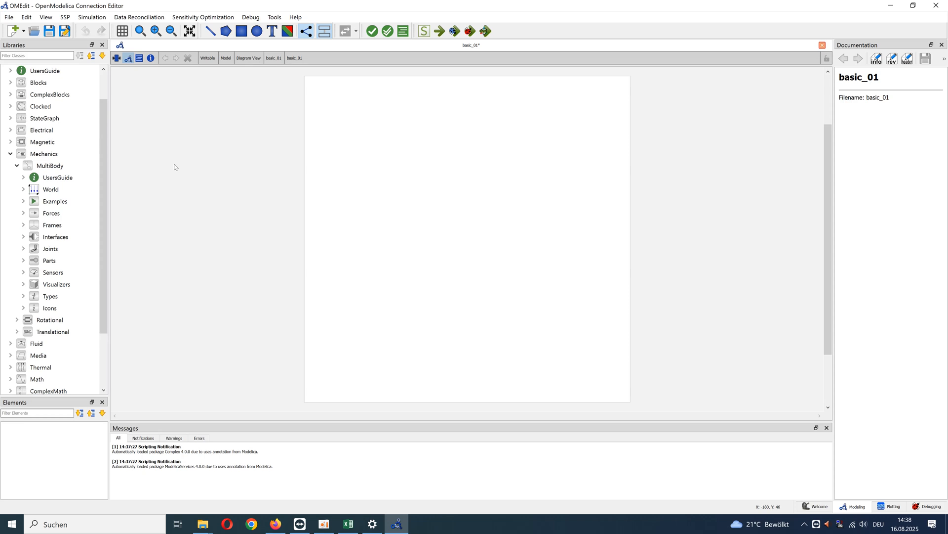
left_click(51, 189)
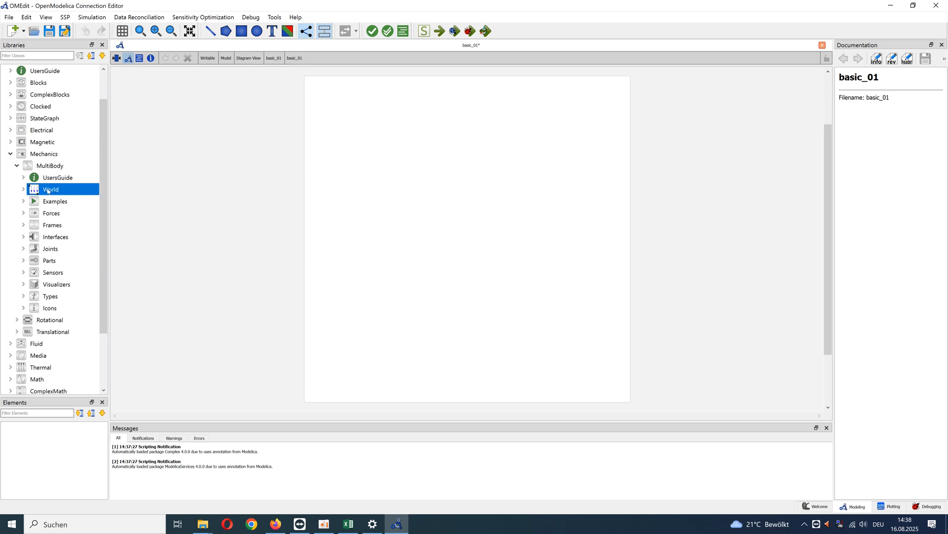
mouse_move(52, 189)
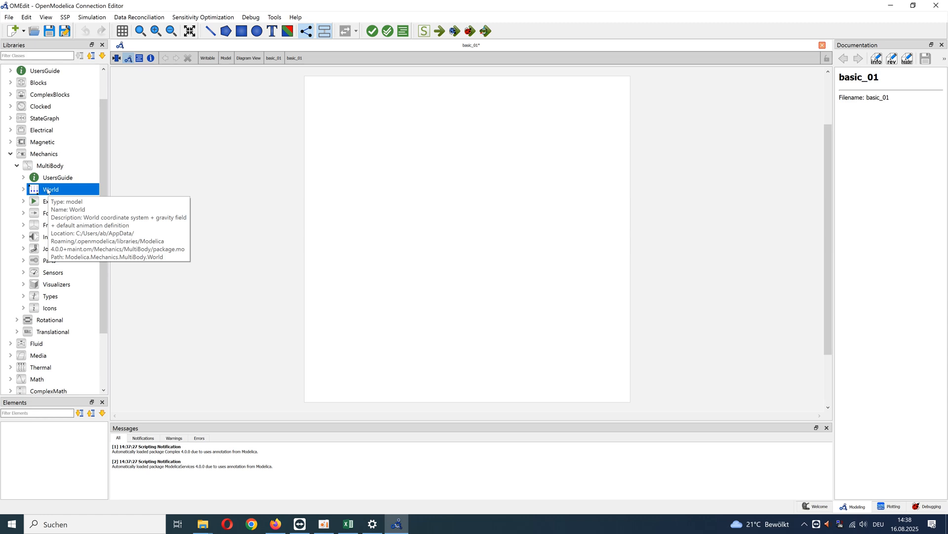
Drag a World component onto the upper left of the basic_01 diagram.
left_click_drag(51, 189, 326, 192)
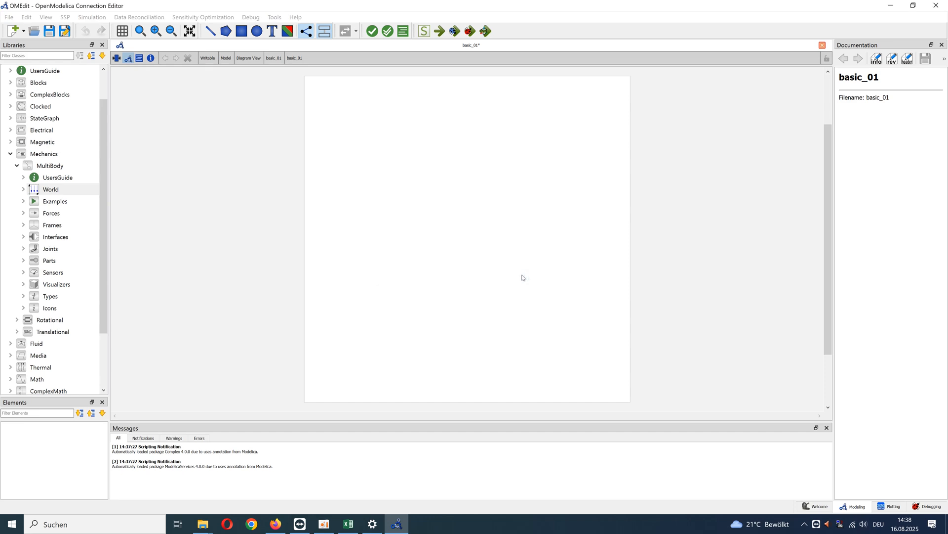
left_click_drag(50, 190, 322, 193)
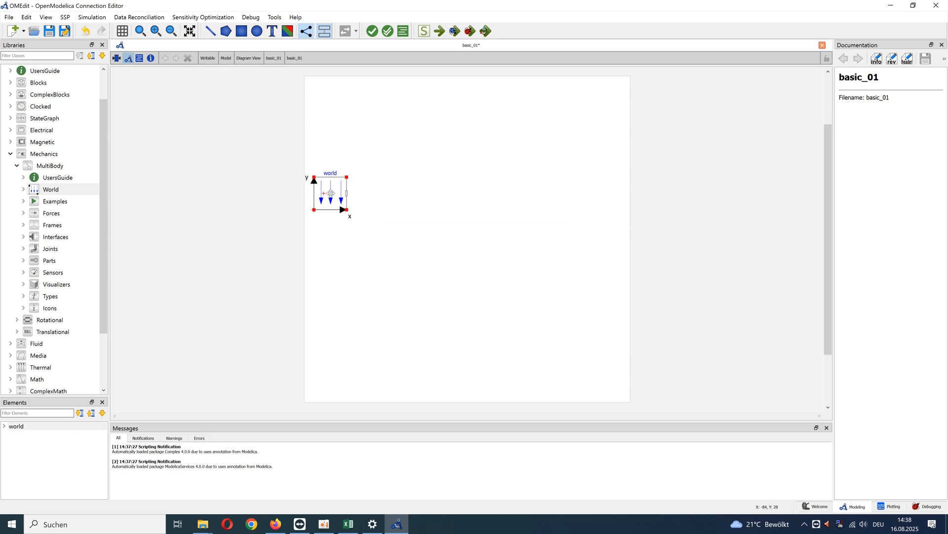
left_click(433, 274)
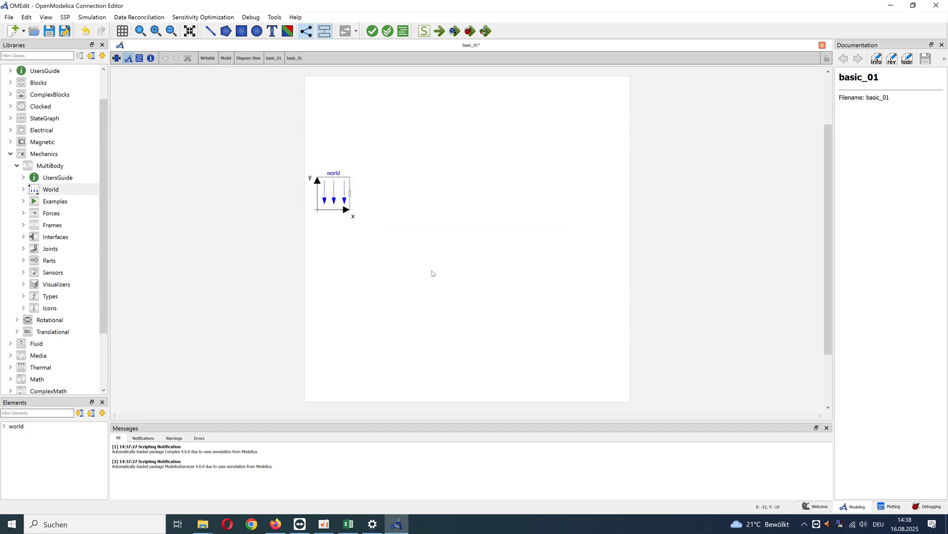
mouse_move(417, 268)
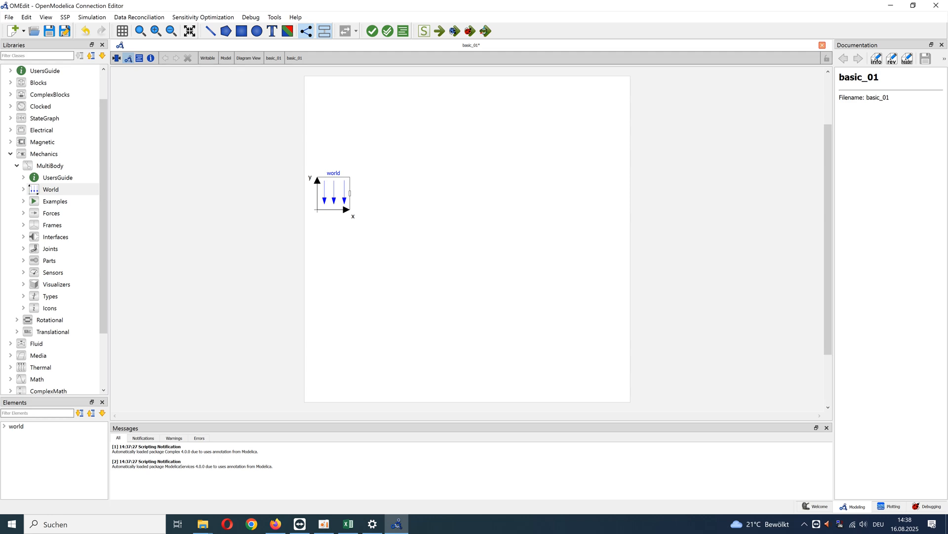
mouse_move(428, 139)
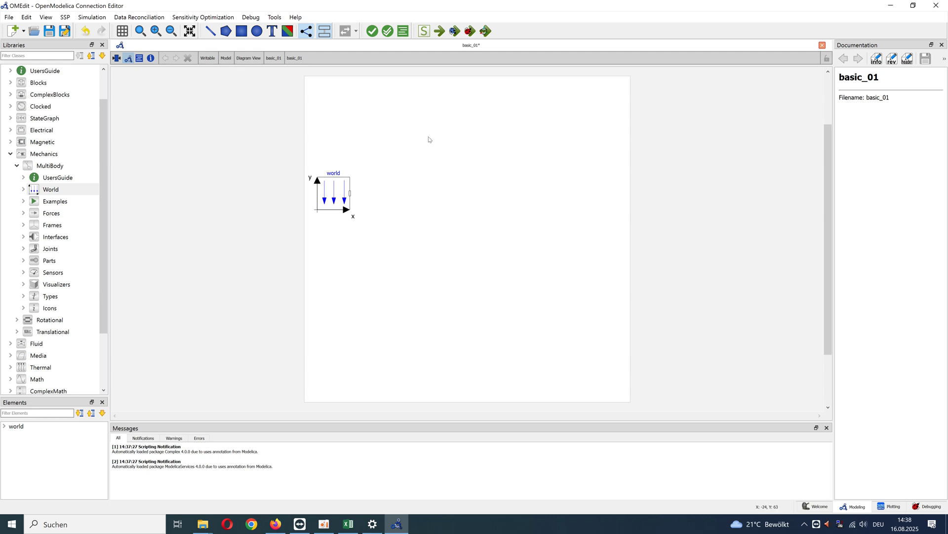
mouse_move(109, 188)
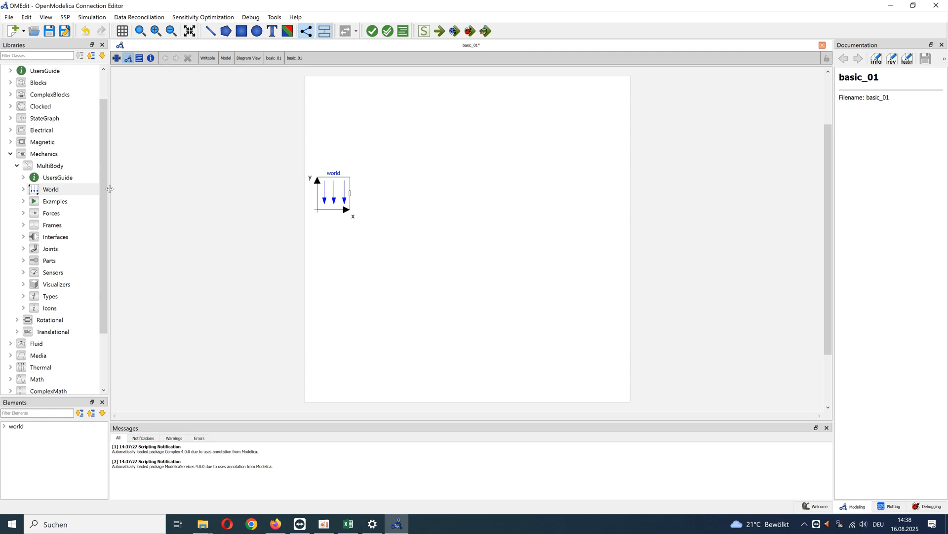
Add a BodyCylinder from MultiBody > Parts right of world, keeping the name bodyCylinder.
left_click(49, 261)
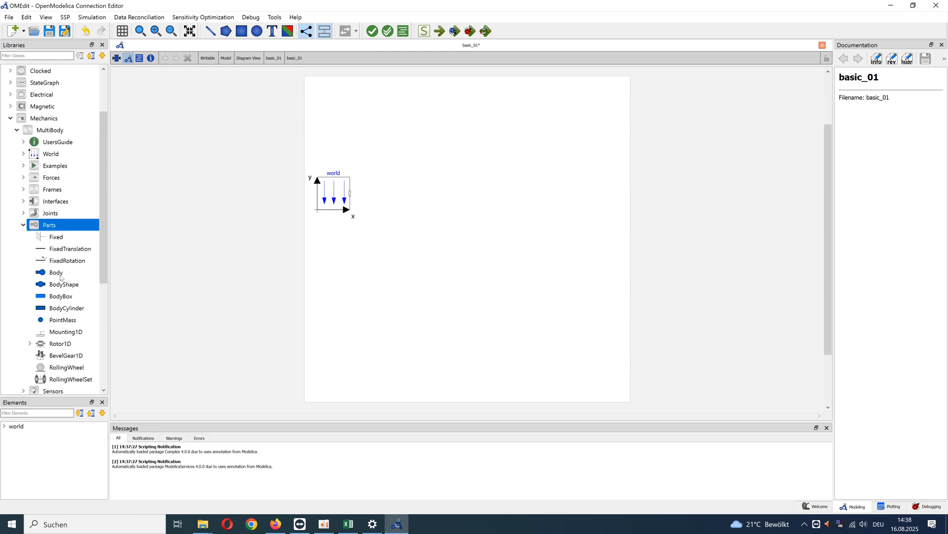
left_click(67, 307)
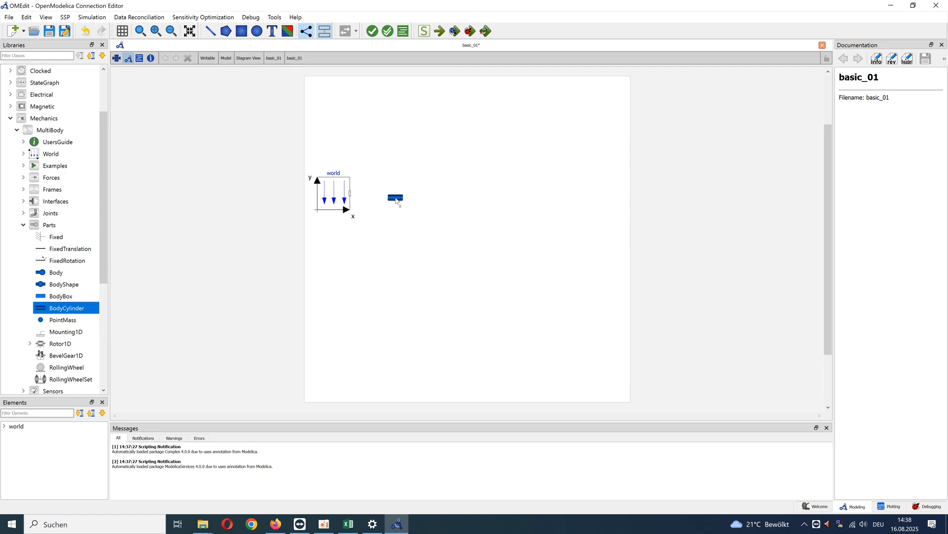
left_click(395, 200)
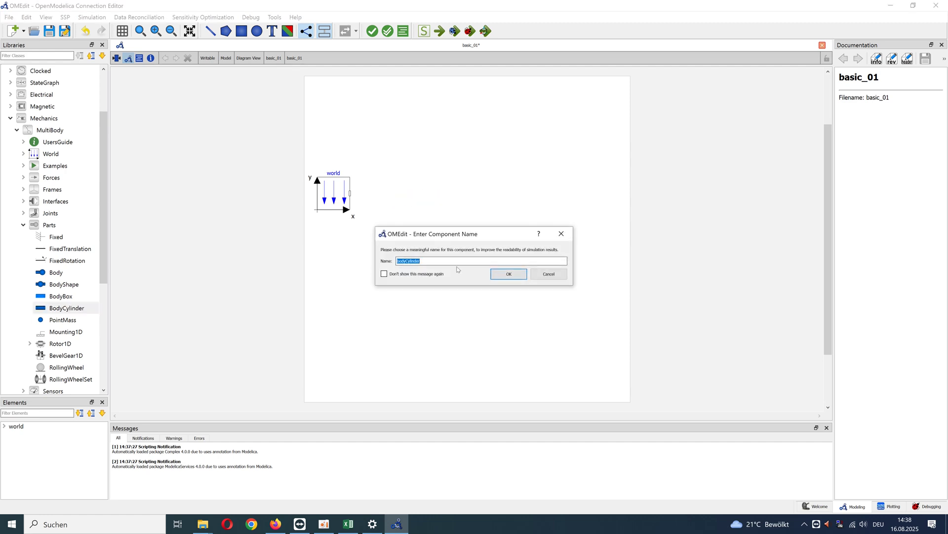
left_click(508, 274)
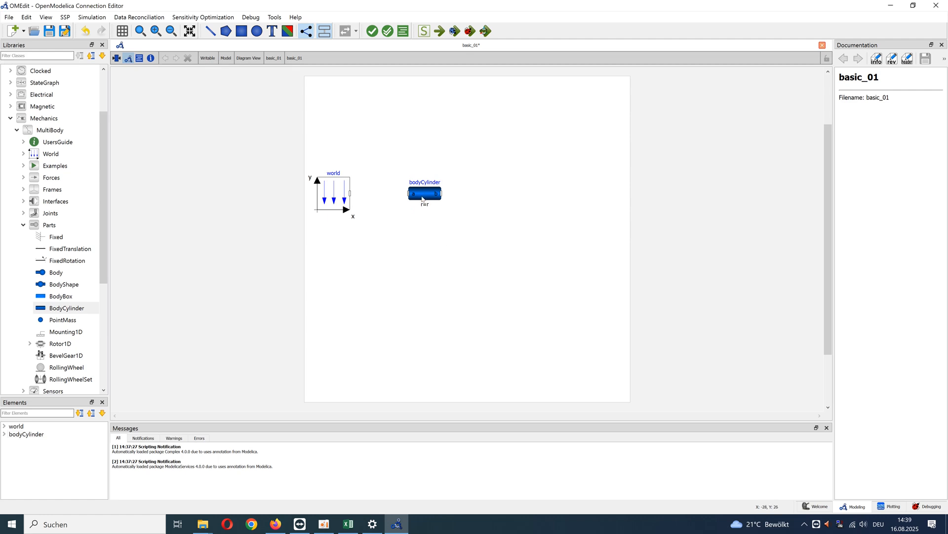
Set bodyCylinder's r vector to {1, 0, 0} and its diameter to 0.1.
left_click(425, 192)
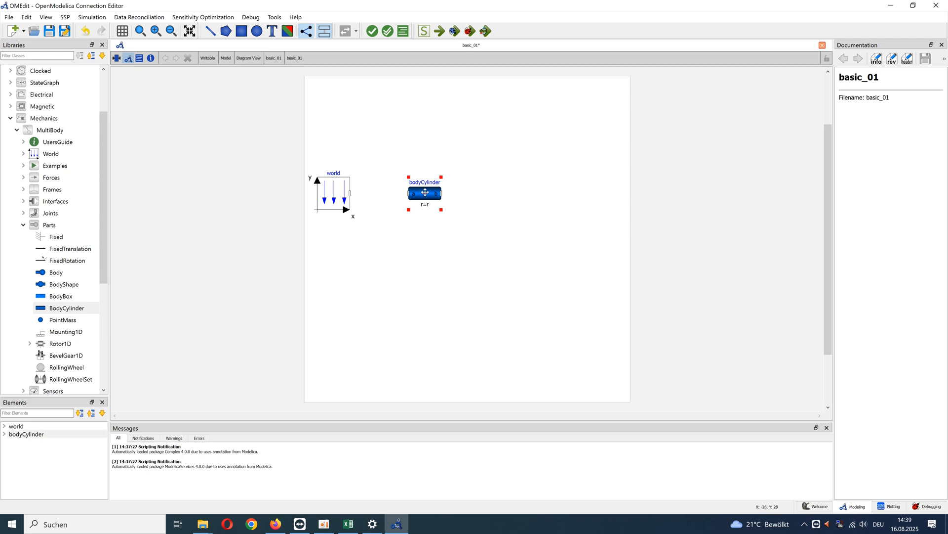
double_click(425, 192)
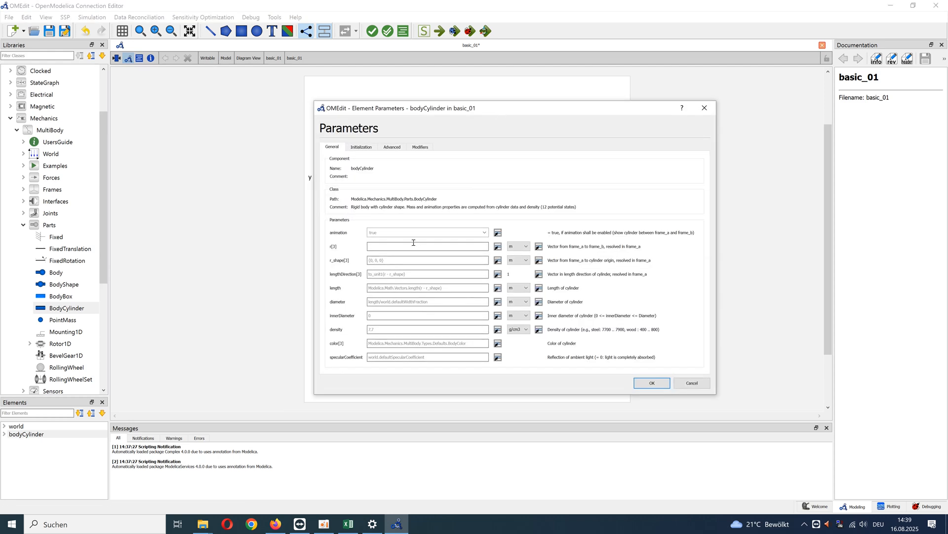
mouse_move(433, 268)
type("{1")
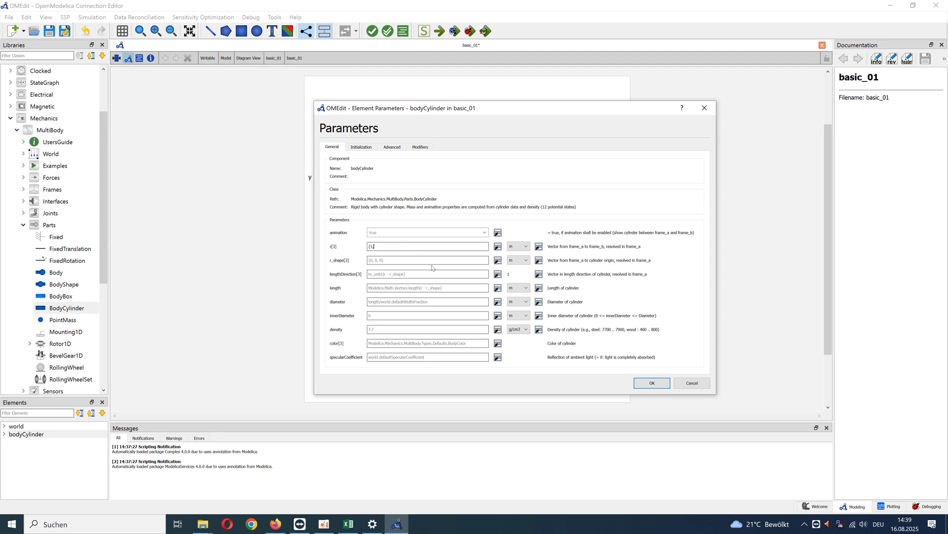
type(", 0,")
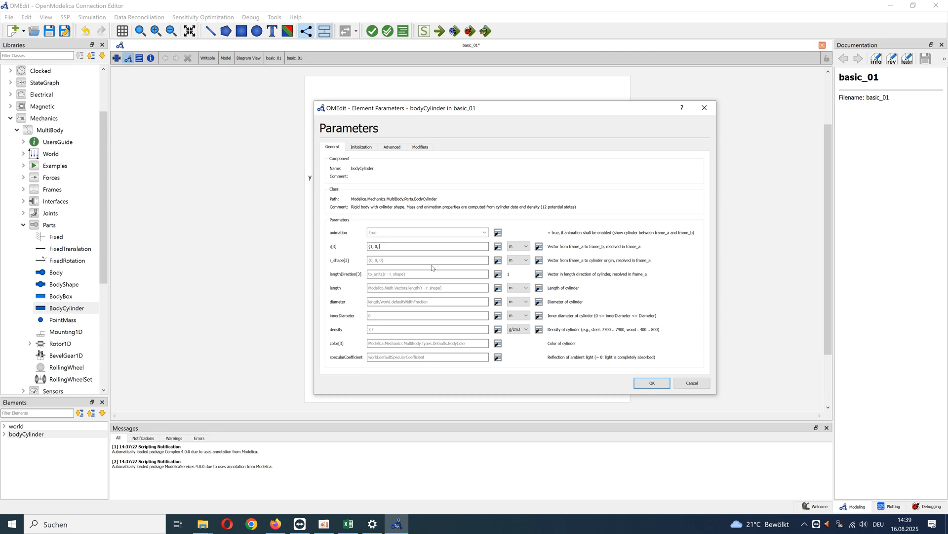
type("0}")
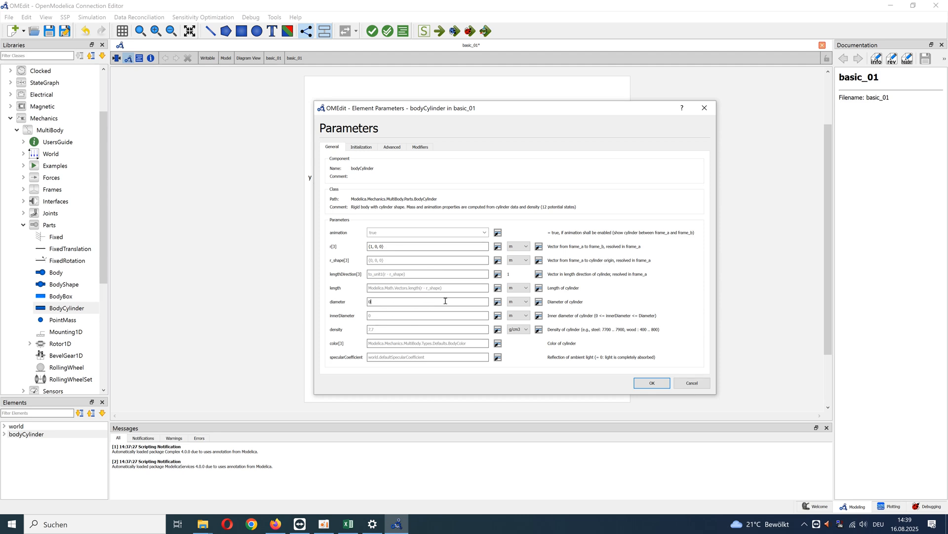
type("0.1")
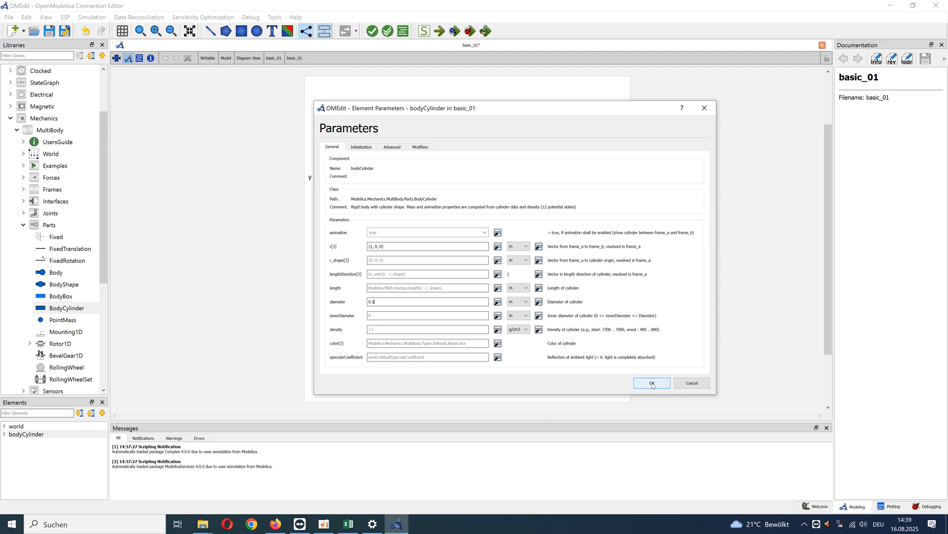
left_click(651, 384)
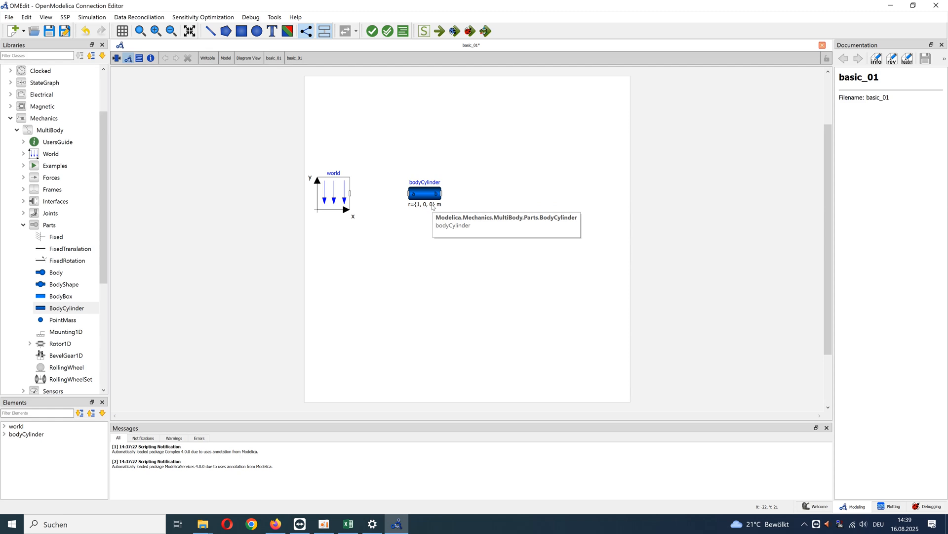
Duplicate bodyCylinder twice to get bodyCylinder1 and bodyCylinder2 in a row to its right.
left_click(425, 193)
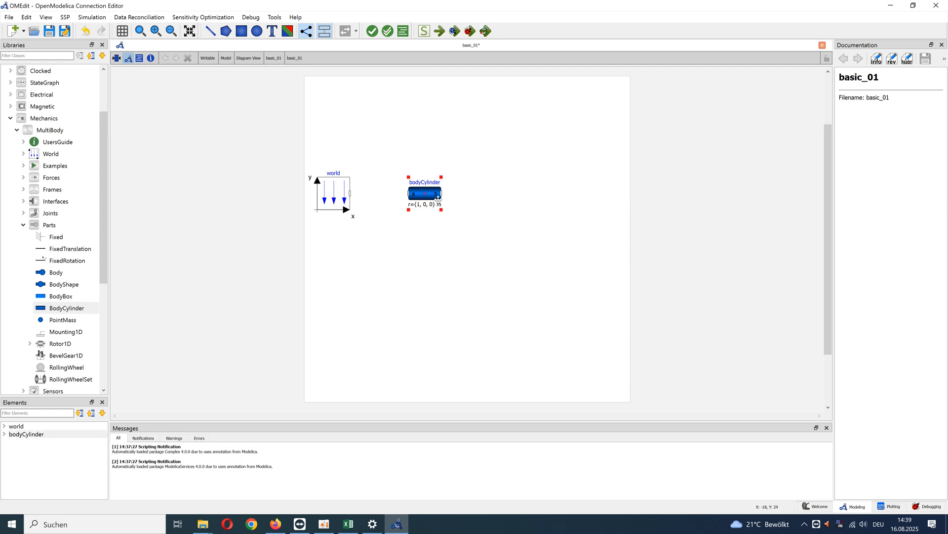
left_click(486, 207)
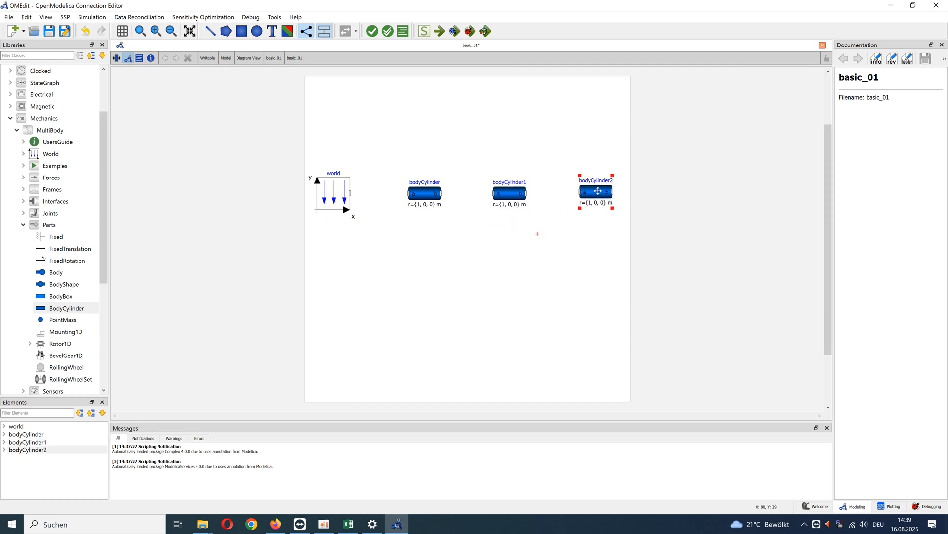
left_click(374, 290)
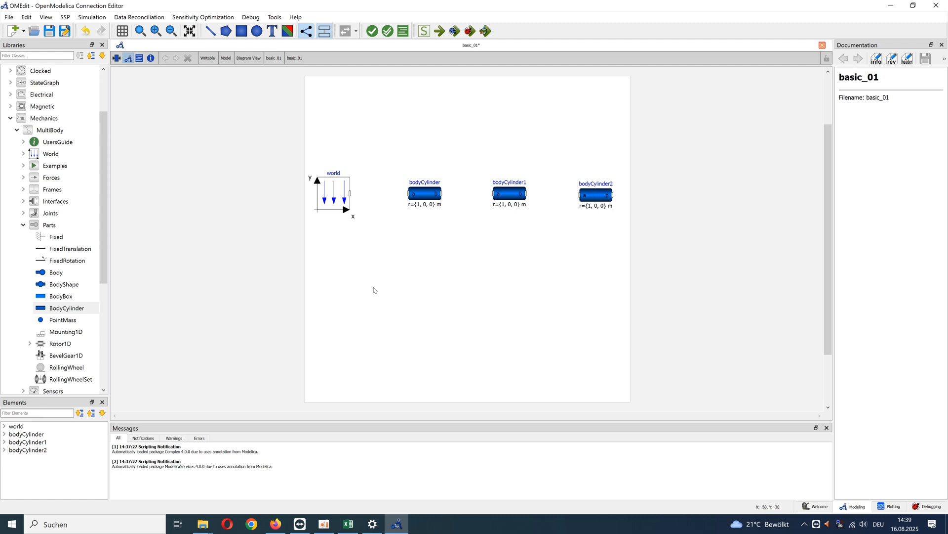
mouse_move(409, 252)
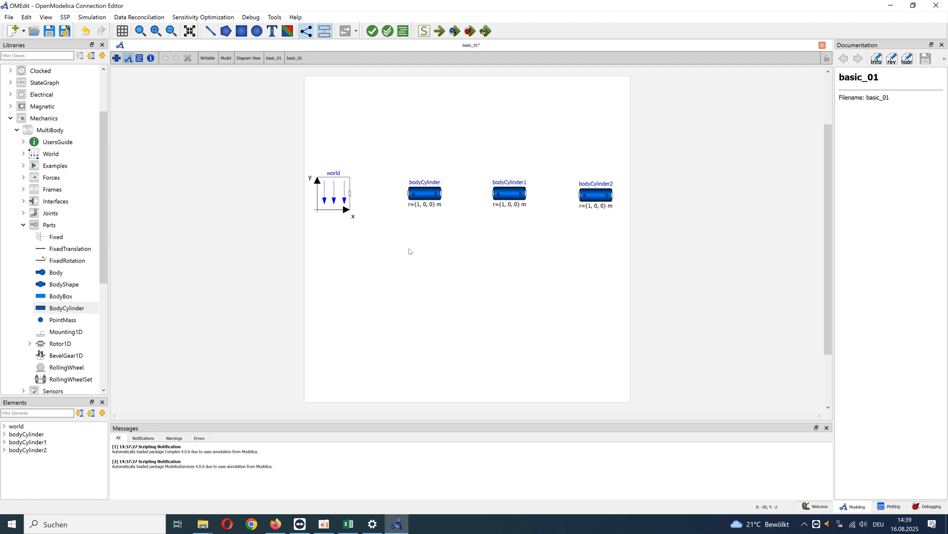
mouse_move(256, 214)
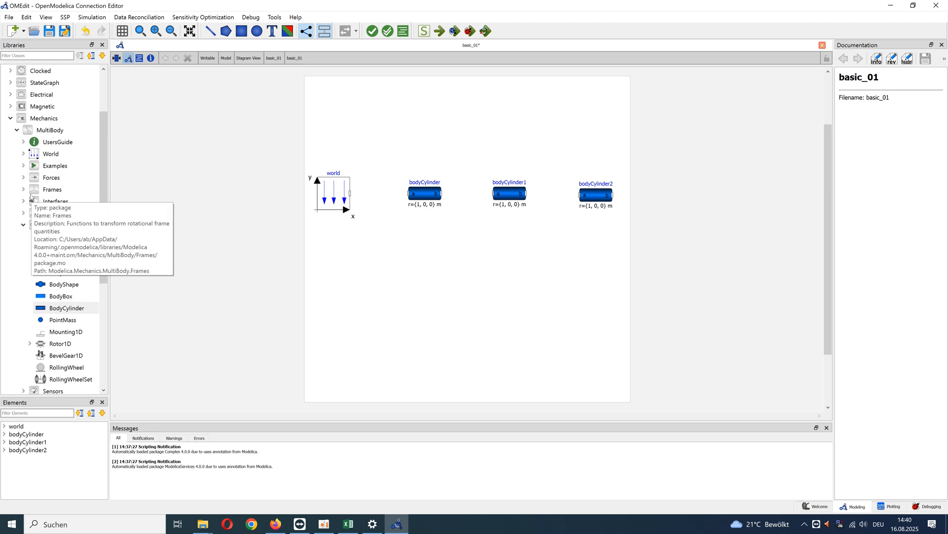
Place a Revolute joint from MultiBody > Joints between world and bodyCylinder.
left_click(49, 224)
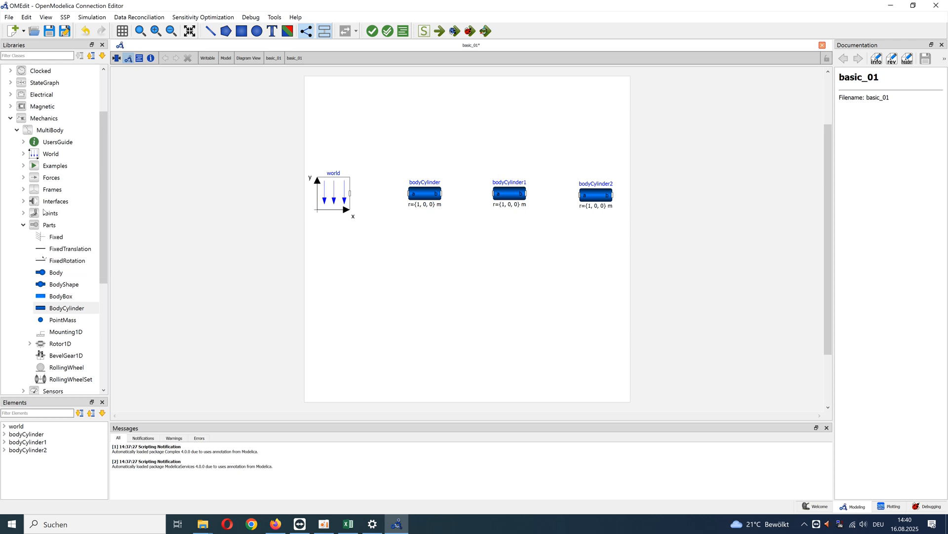
left_click(50, 214)
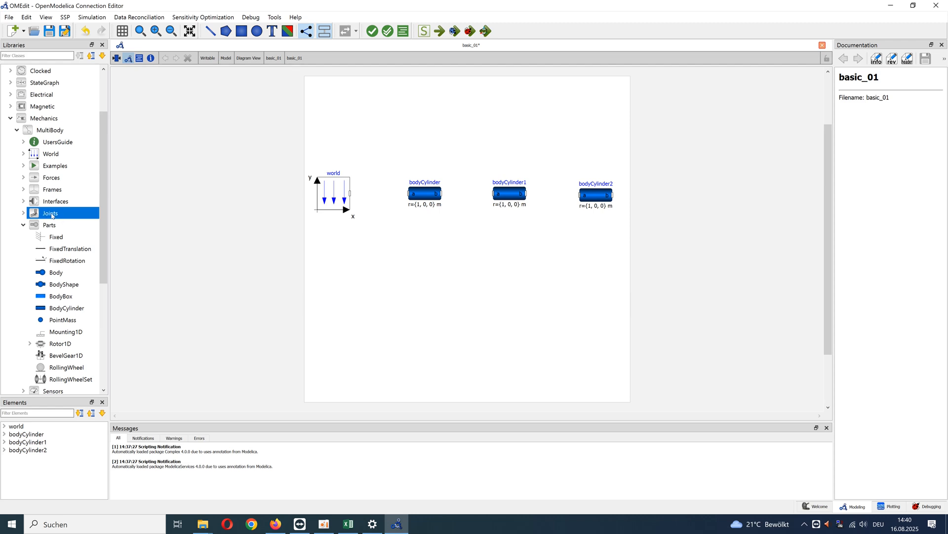
left_click(50, 213)
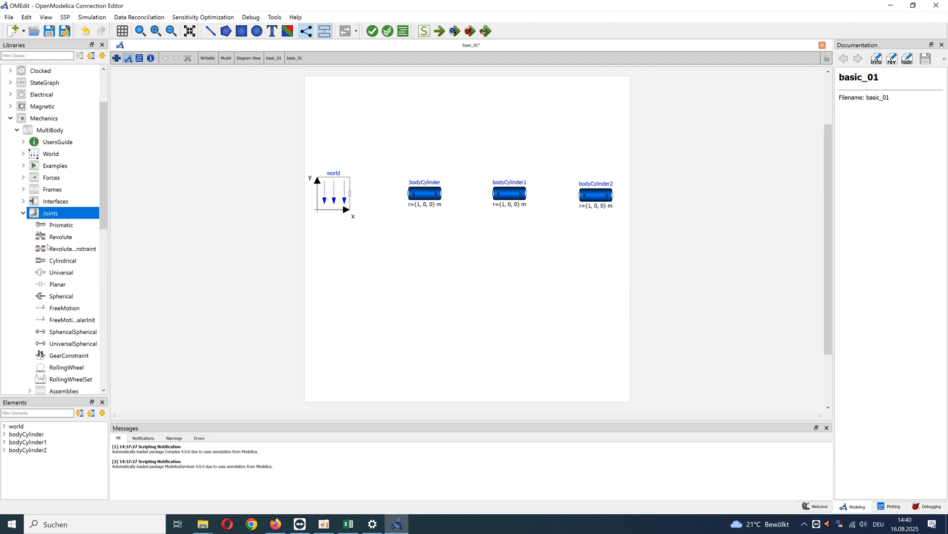
left_click(61, 236)
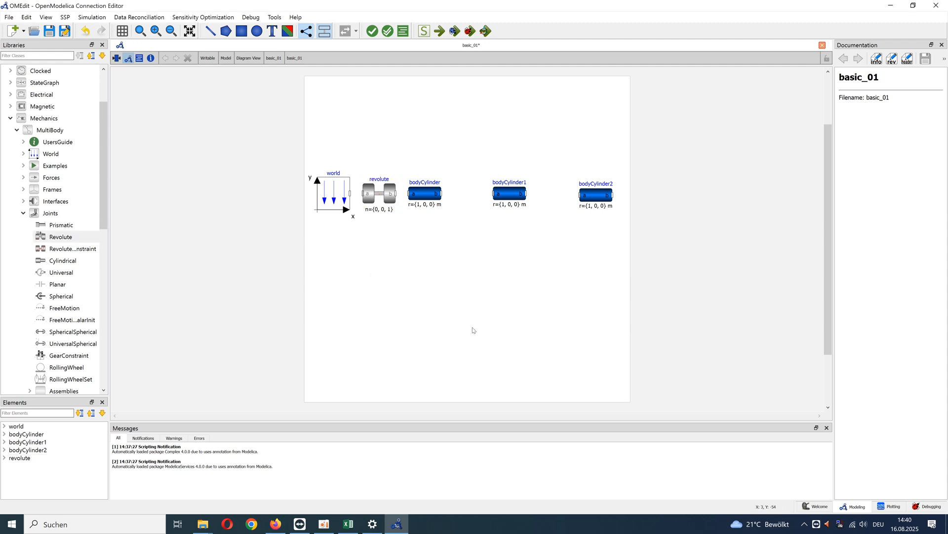
Review the revolute joint's parameters, keeping axis n={0, 0, 1}.
double_click(378, 194)
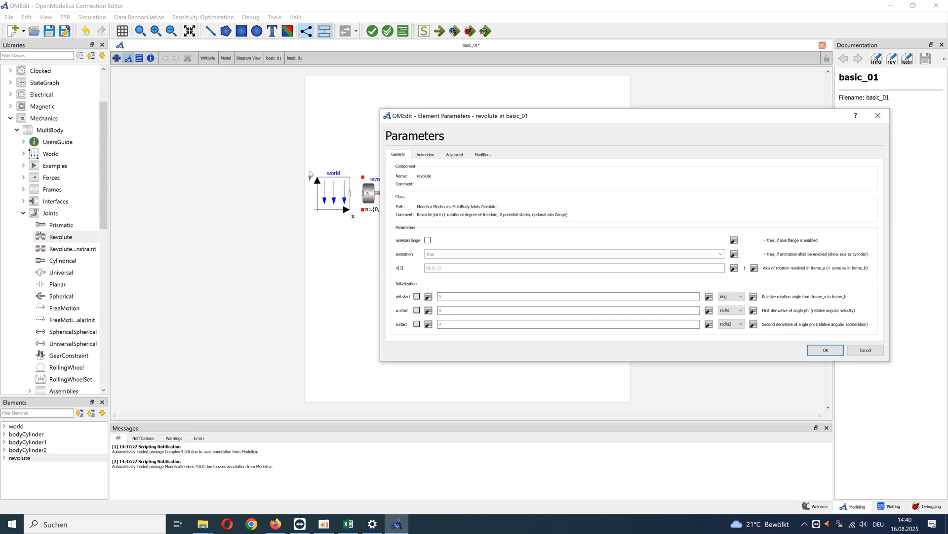
left_click(430, 267)
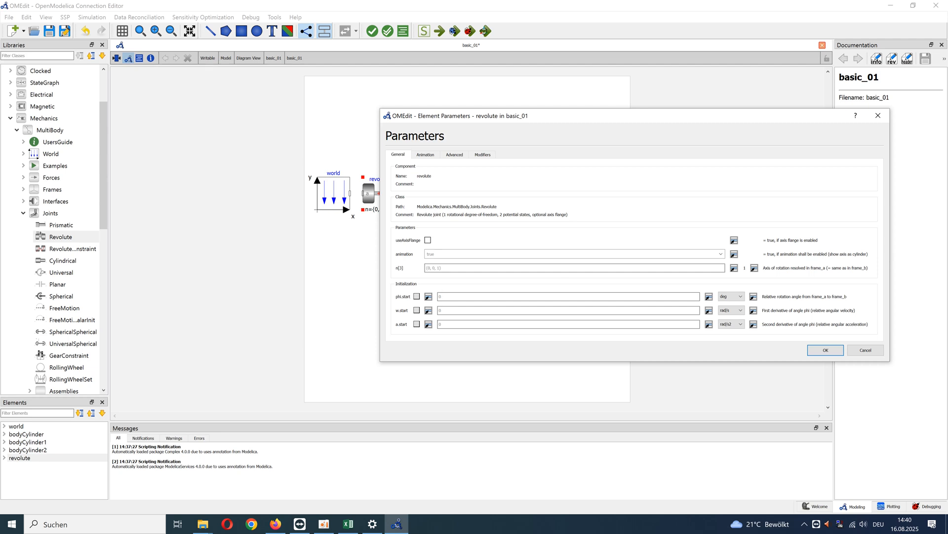
left_click(825, 350)
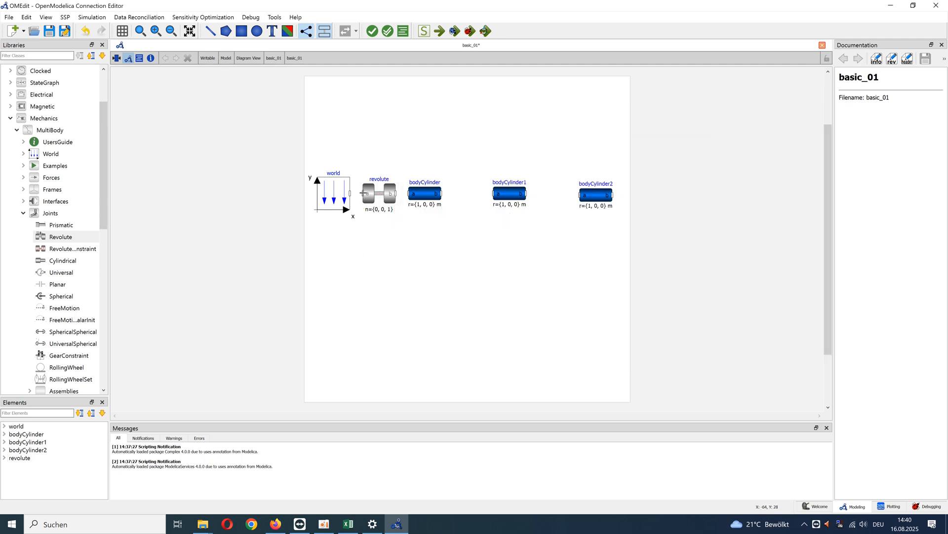
mouse_move(361, 193)
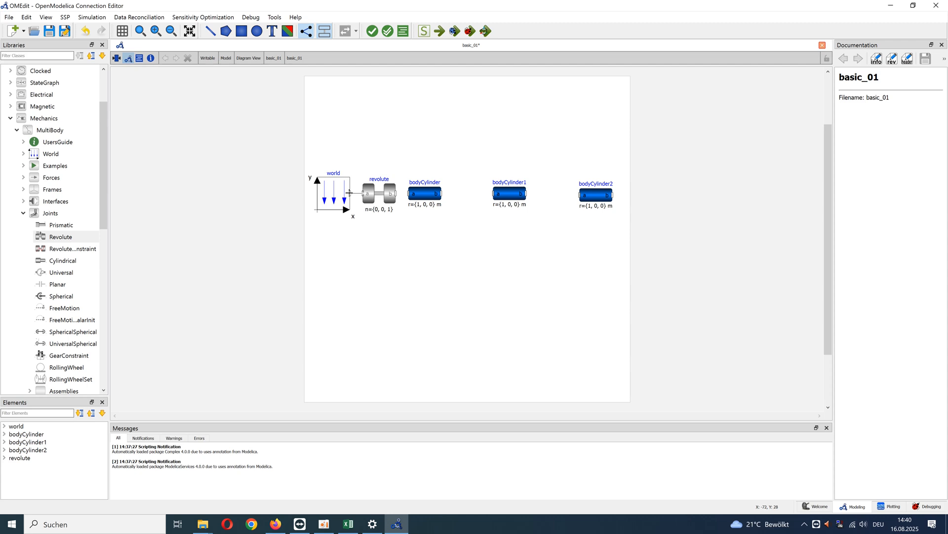
mouse_move(376, 265)
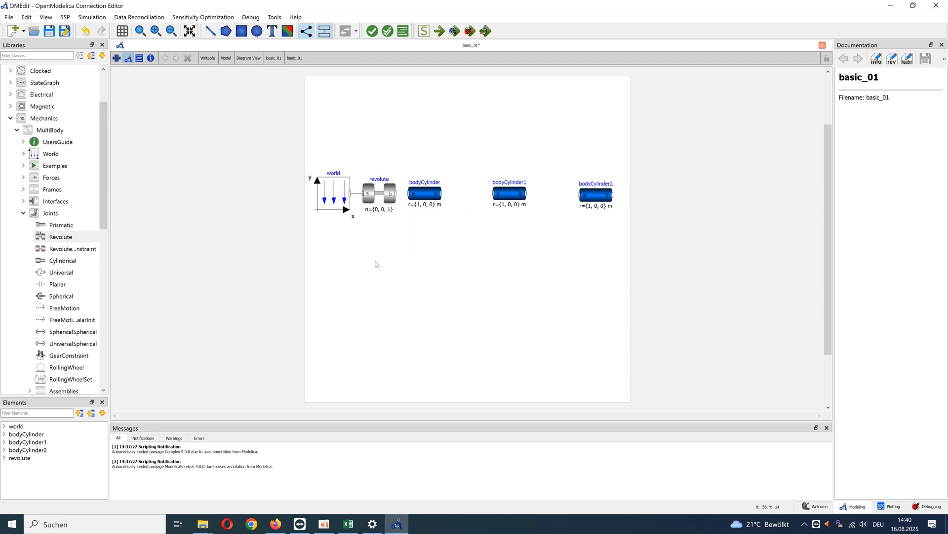
mouse_move(403, 195)
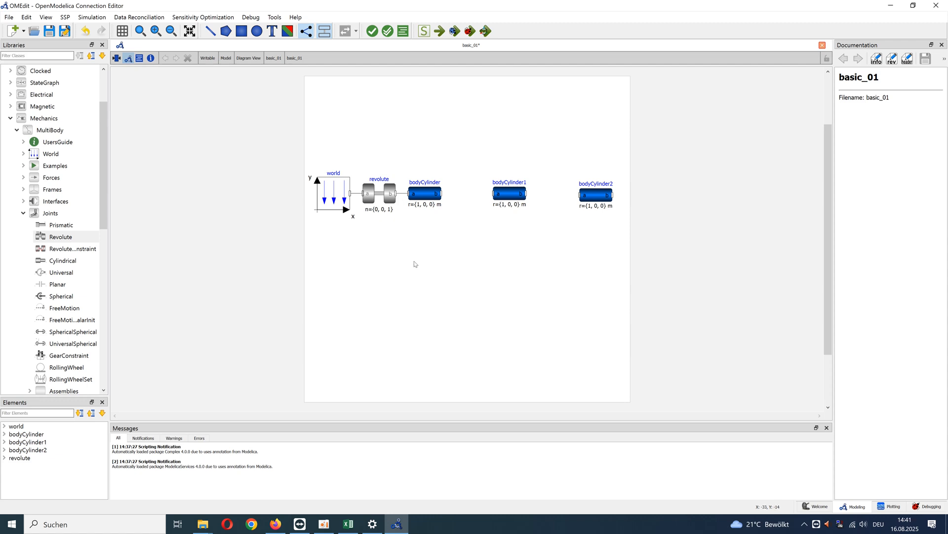
Add revolute1 and revolute2 and wire world, joints and cylinders into one alternating chain.
left_click(379, 192)
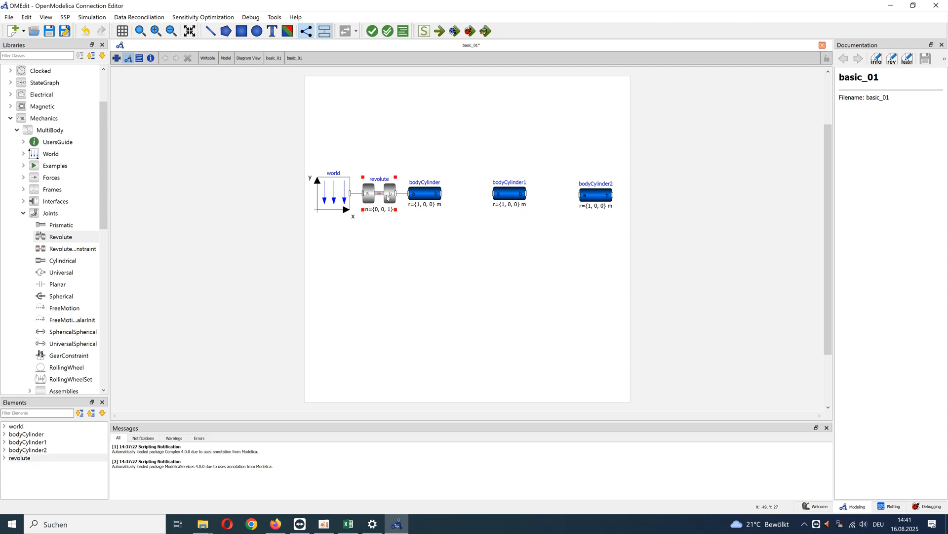
left_click(430, 248)
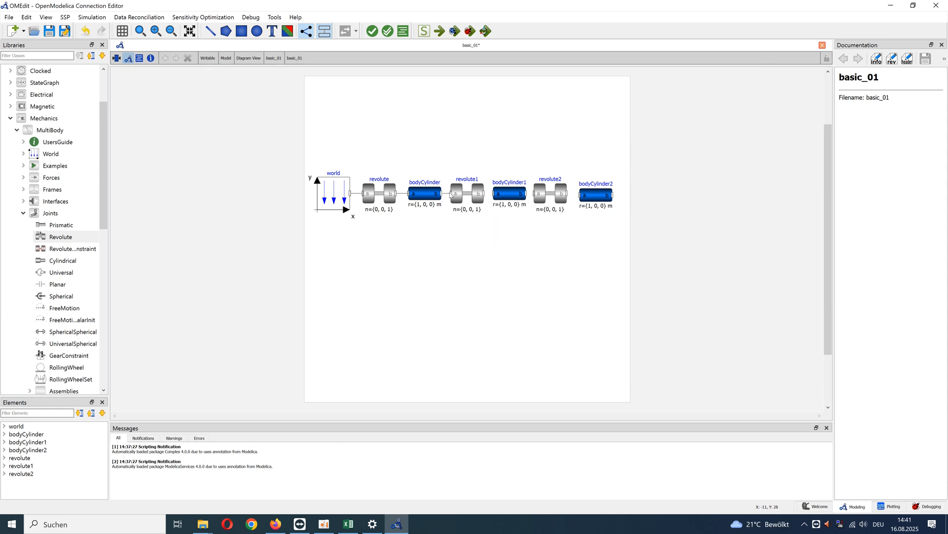
mouse_move(537, 195)
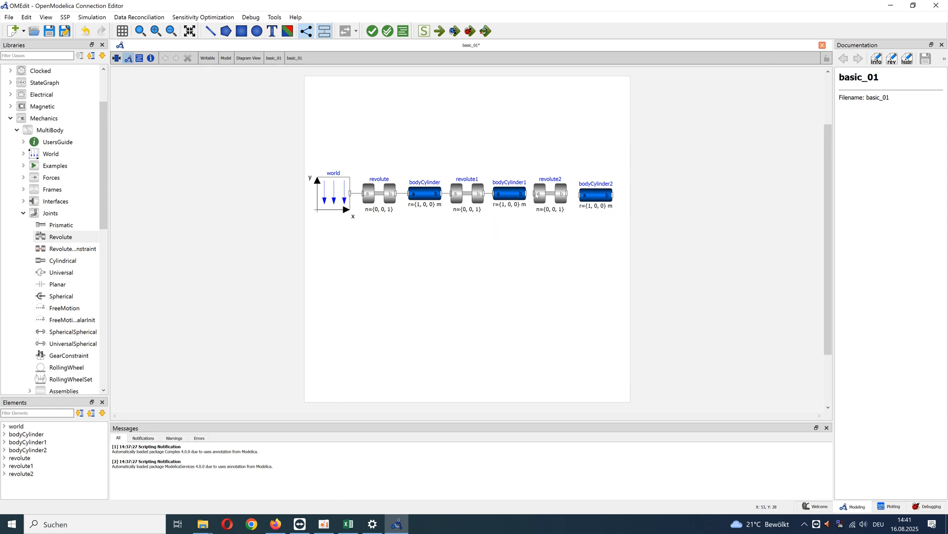
mouse_move(578, 194)
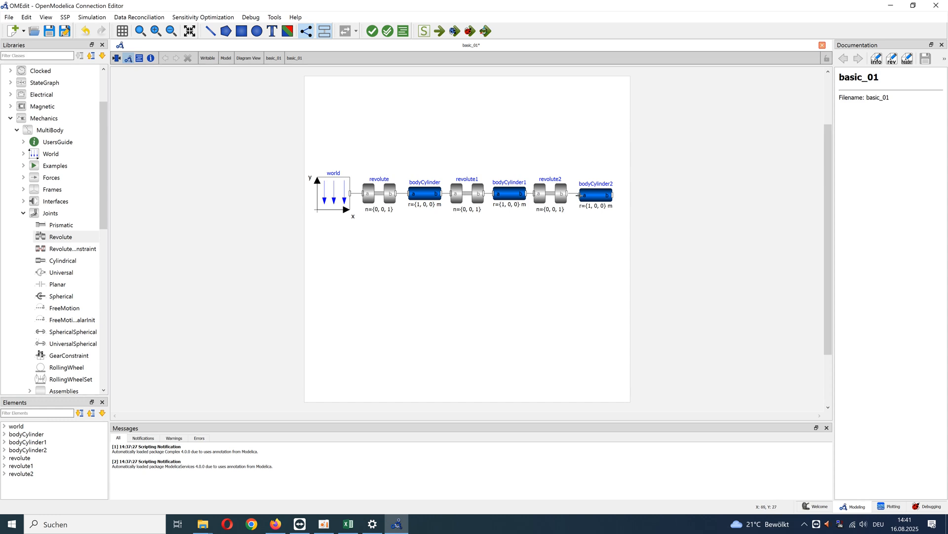
left_click(594, 195)
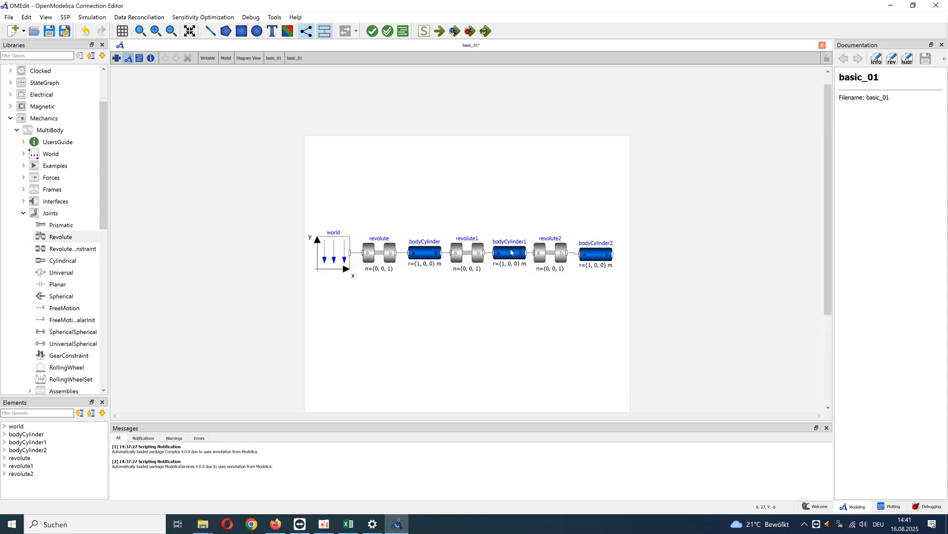
key("ctrl+a")
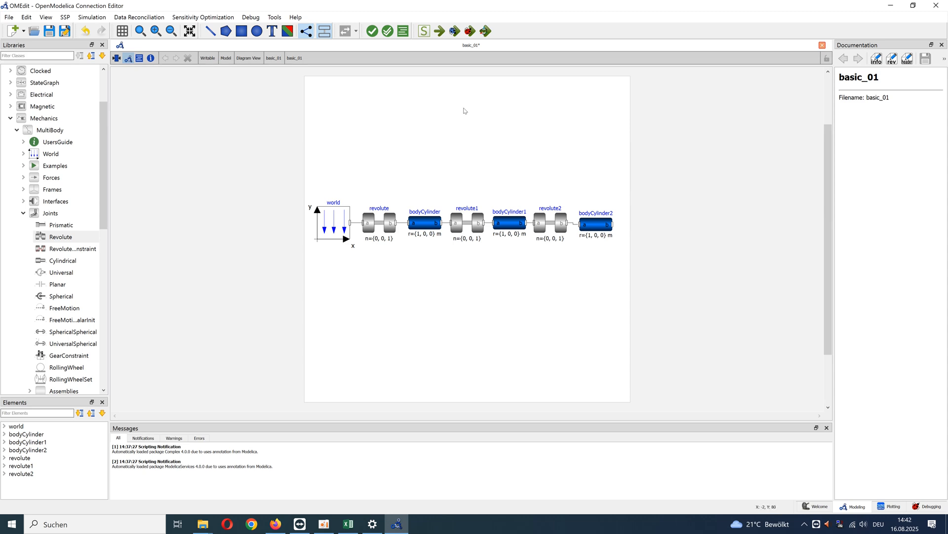
Save the model as basic_01.mo in the 02_Mechanics folder.
left_click(9, 17)
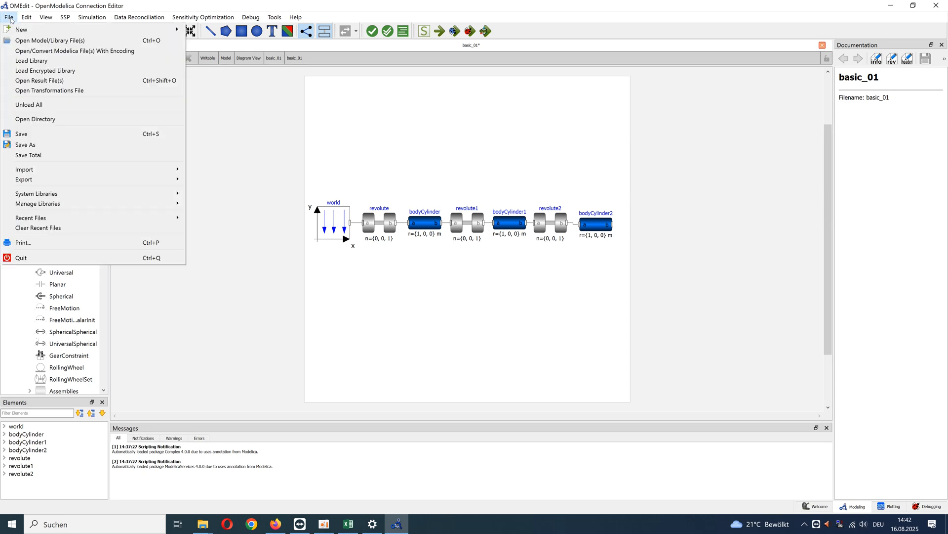
left_click(21, 133)
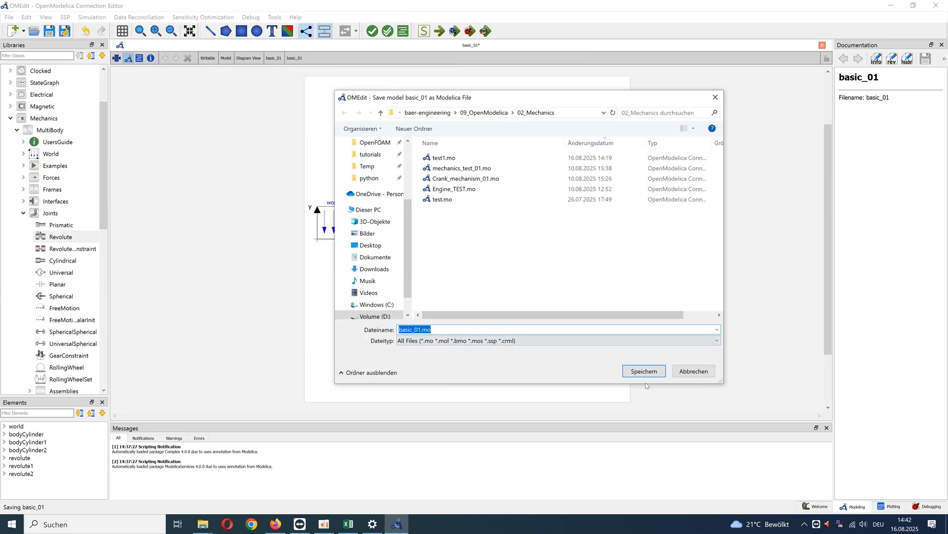
left_click(643, 371)
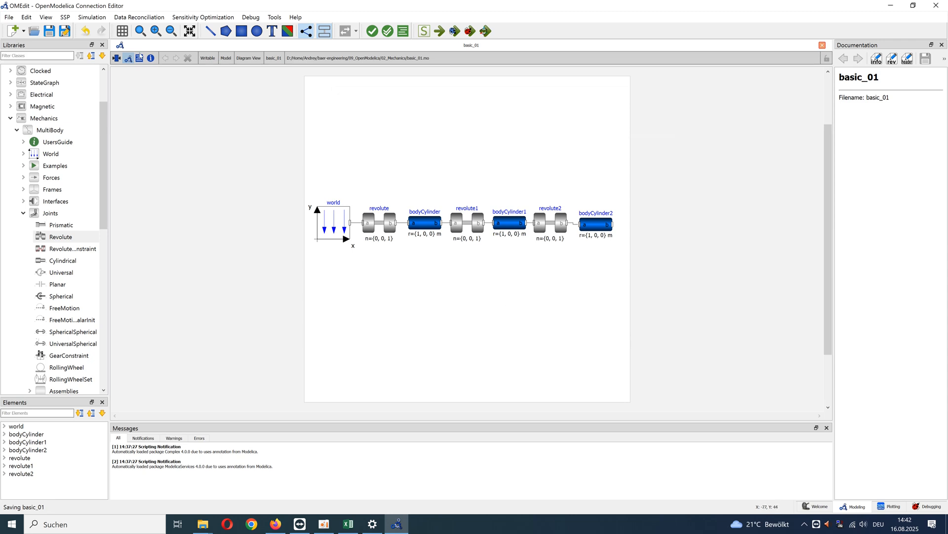
Review the generated connect equations in Text View and return to the diagram.
left_click(245, 58)
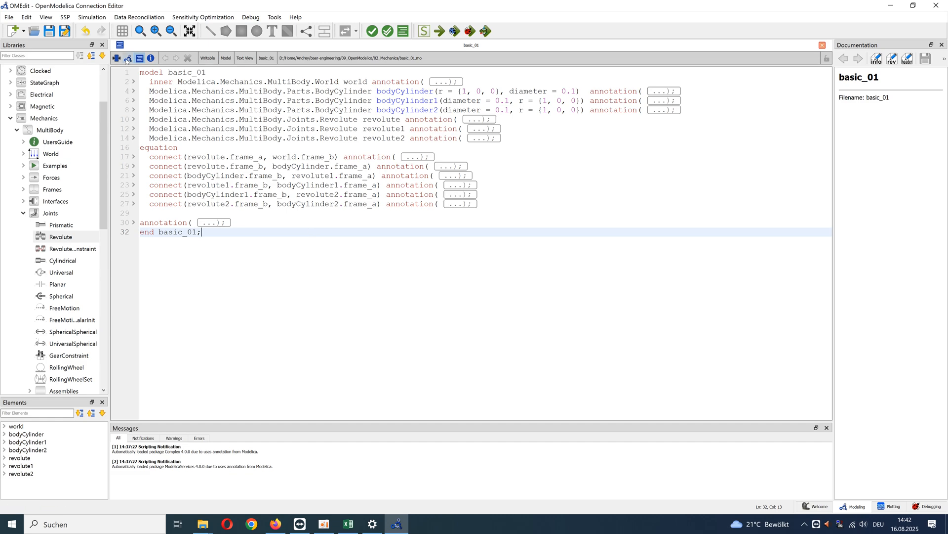
left_click(424, 30)
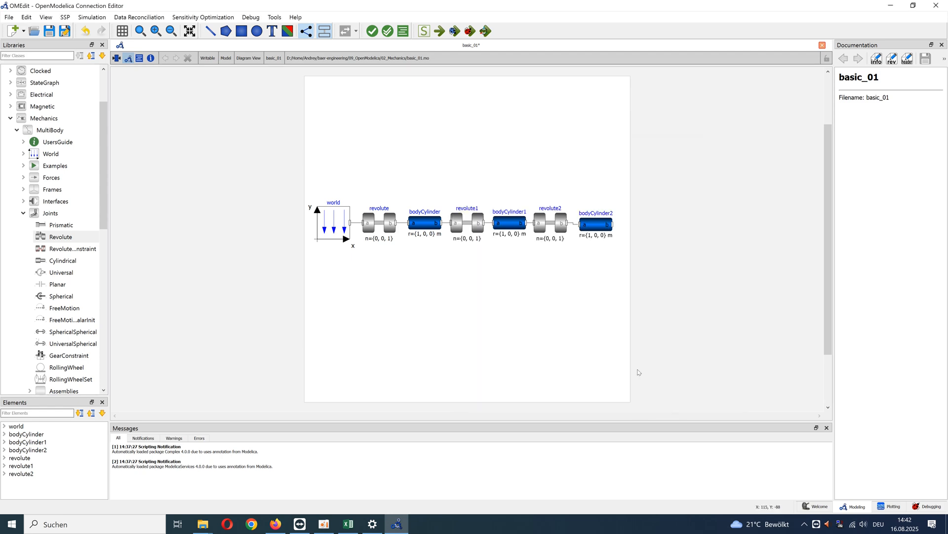
mouse_move(485, 31)
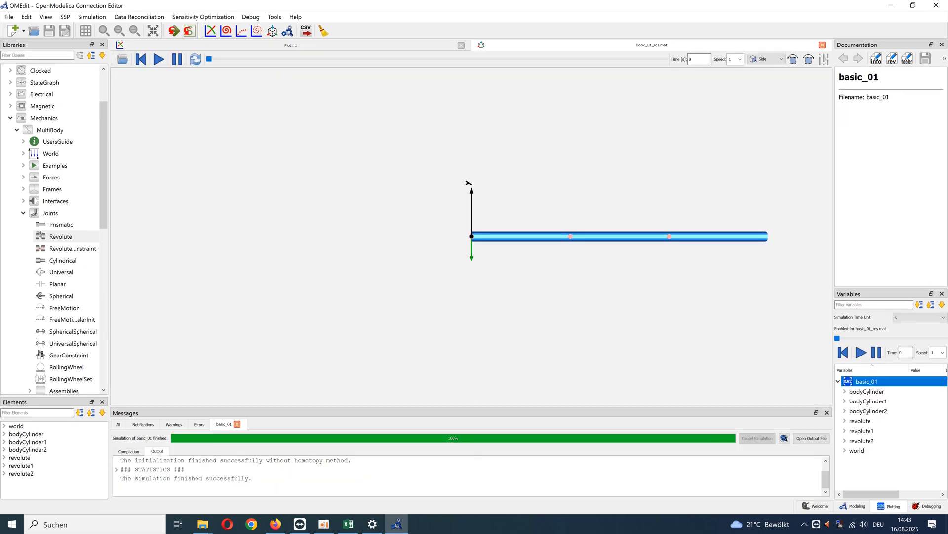
mouse_move(496, 142)
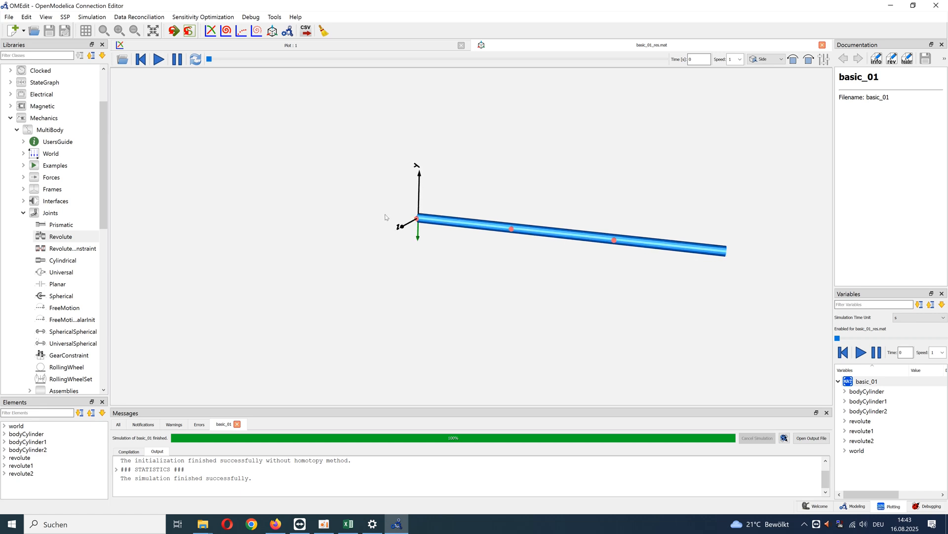
Play the triple pendulum animation of the simulated basic_01 model.
left_click(158, 58)
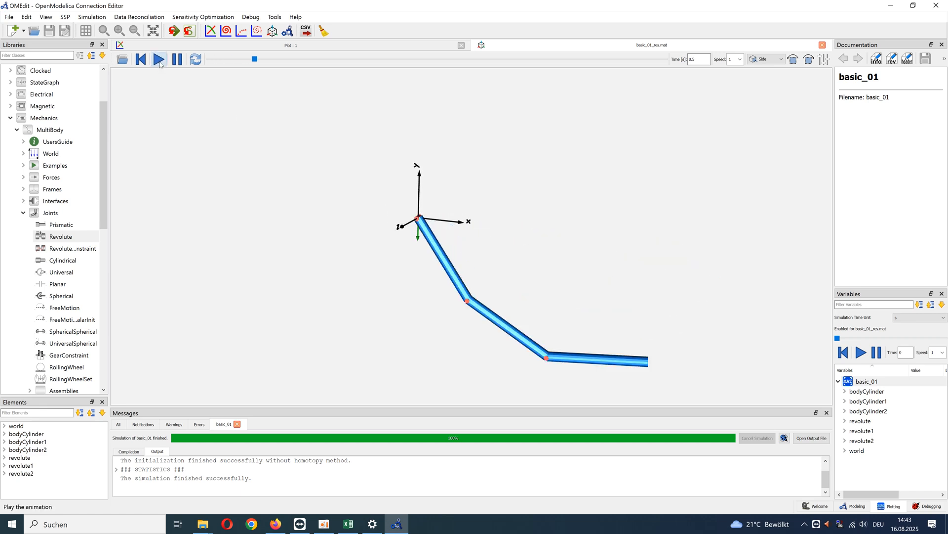
left_click(158, 59)
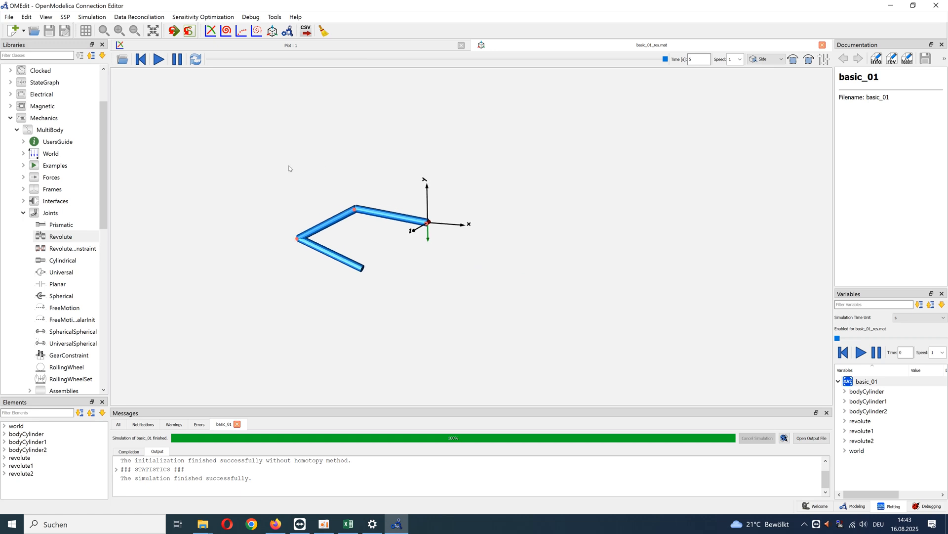
mouse_move(877, 323)
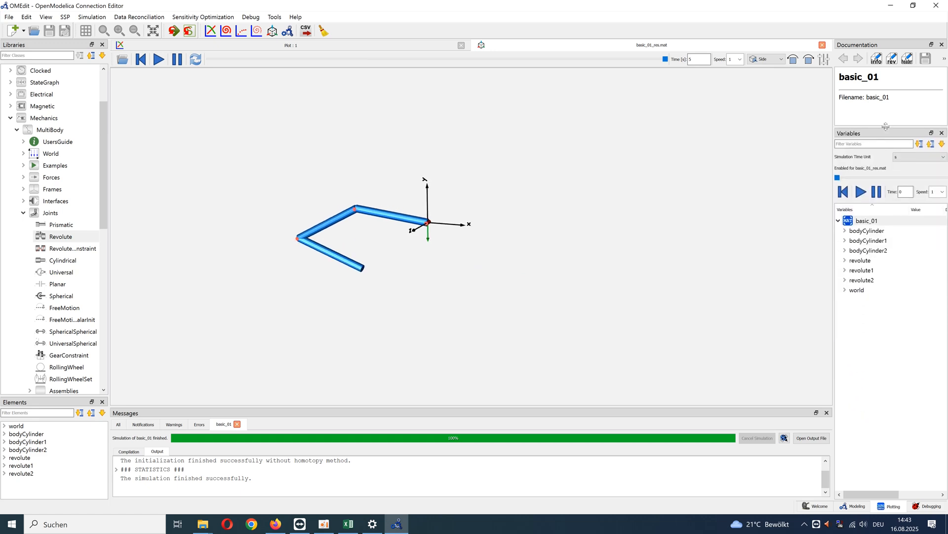
mouse_move(868, 240)
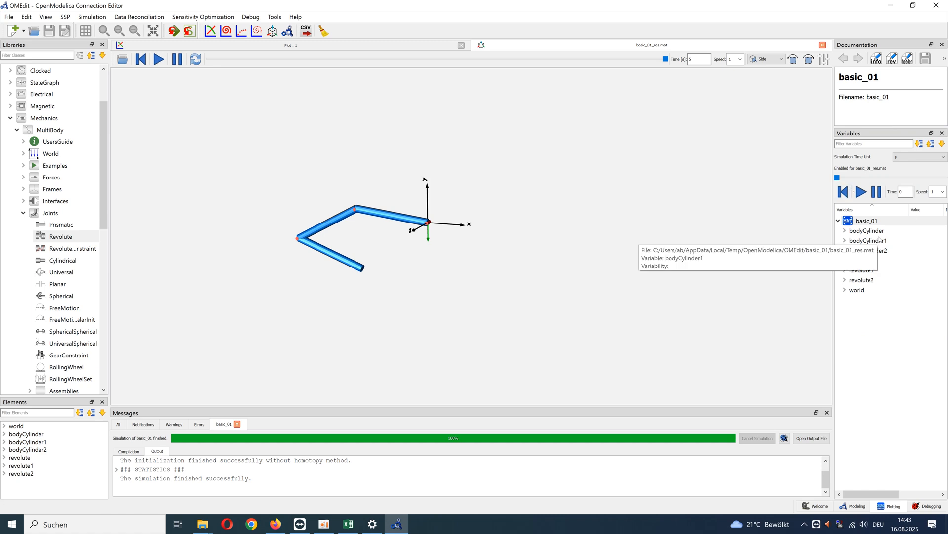
Plot bodyCylinder2's r_0[2] position over time, then return to the basic_01 diagram.
left_click(844, 252)
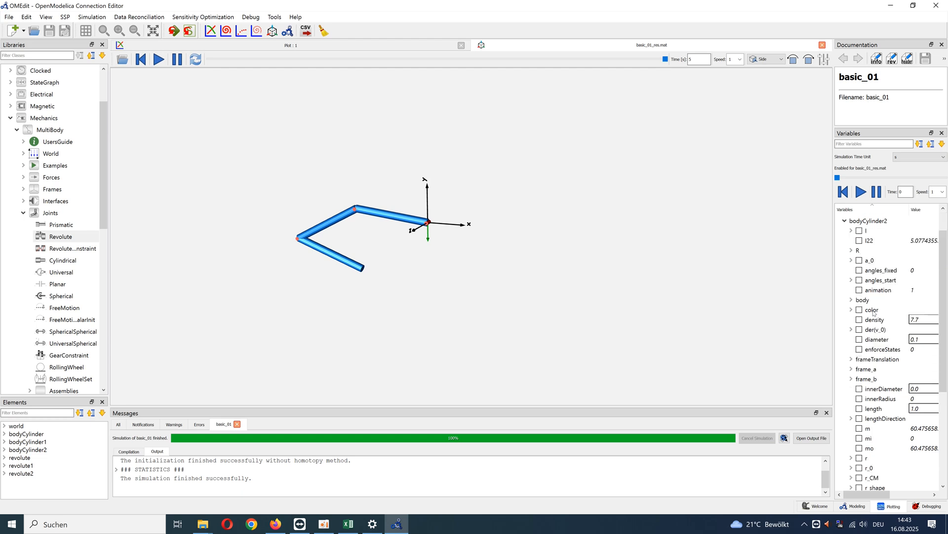
scroll("down", 3)
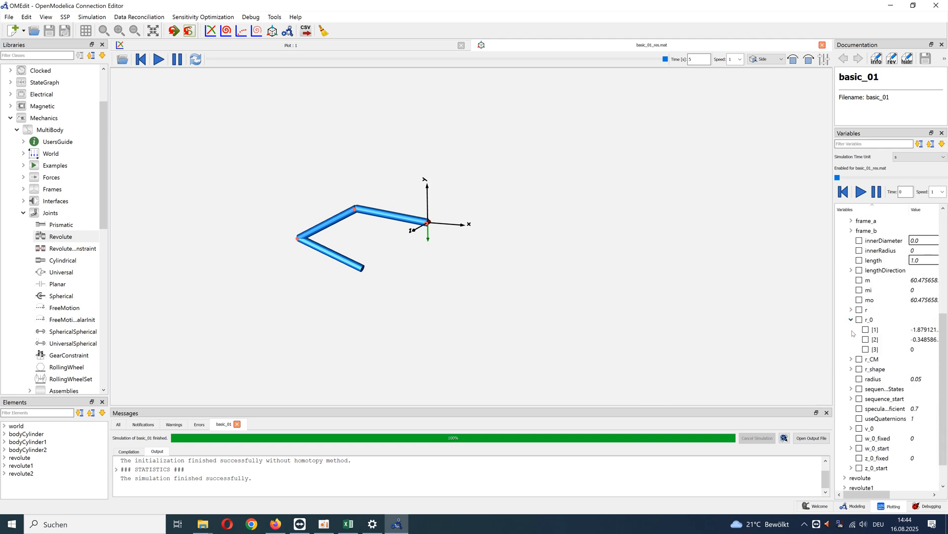
left_click(45, 17)
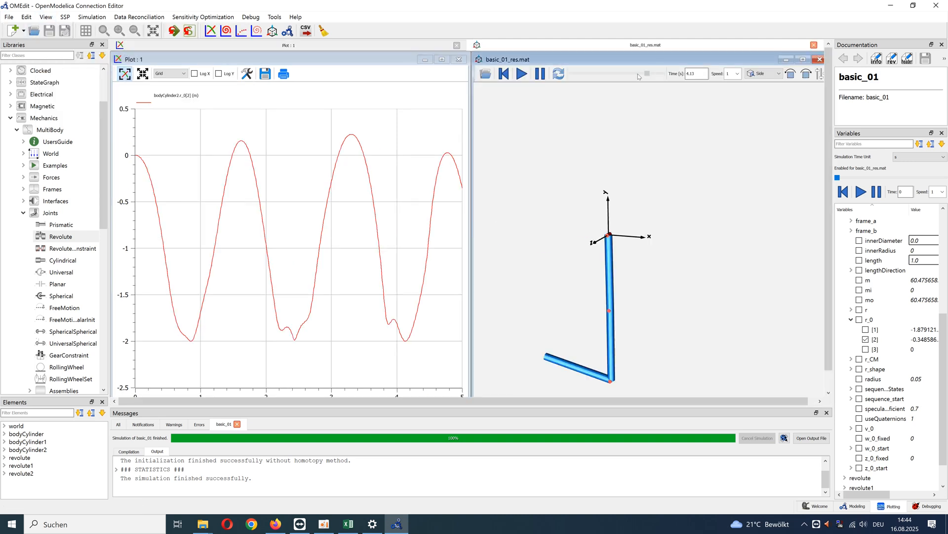
left_click(855, 506)
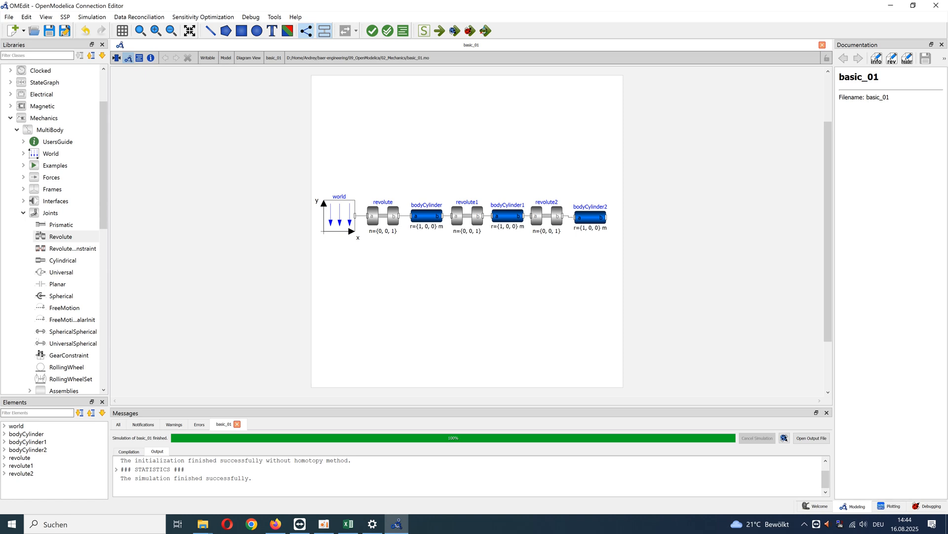
mouse_move(403, 225)
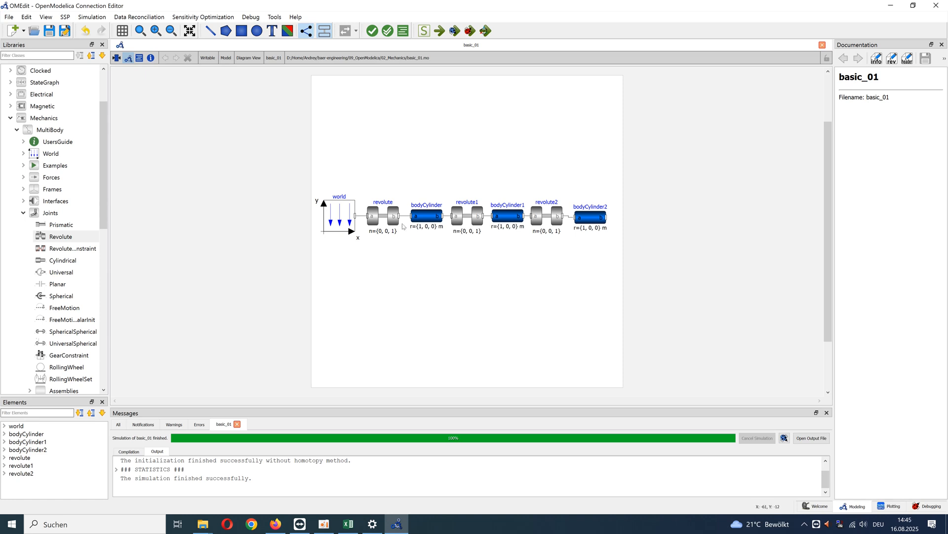
Set the first revolute joint's w.start to a fixed 10 rad/s and apply it.
double_click(383, 215)
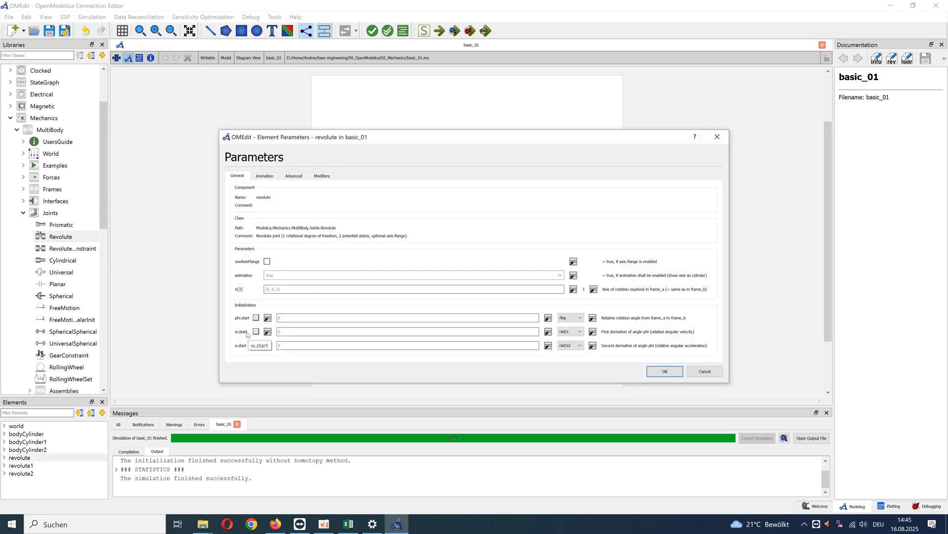
left_click(256, 331)
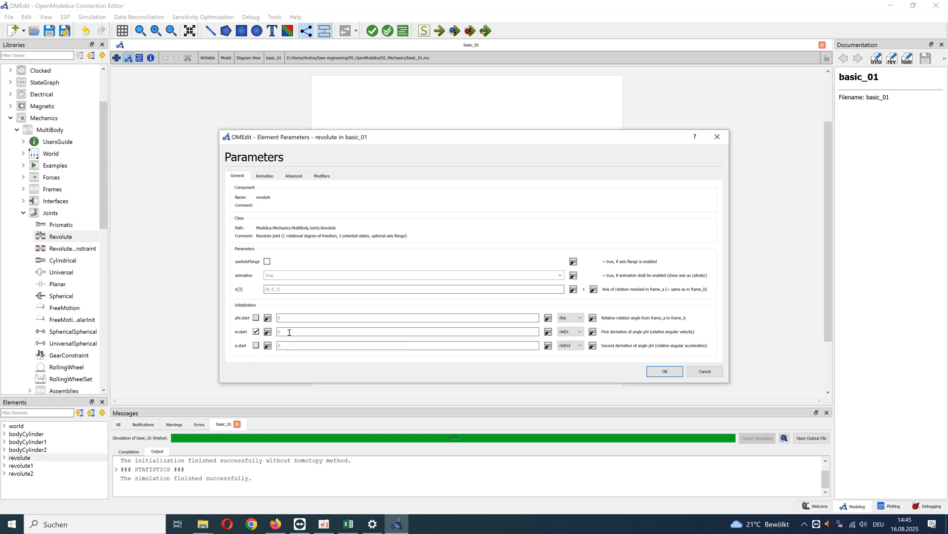
left_click(570, 331)
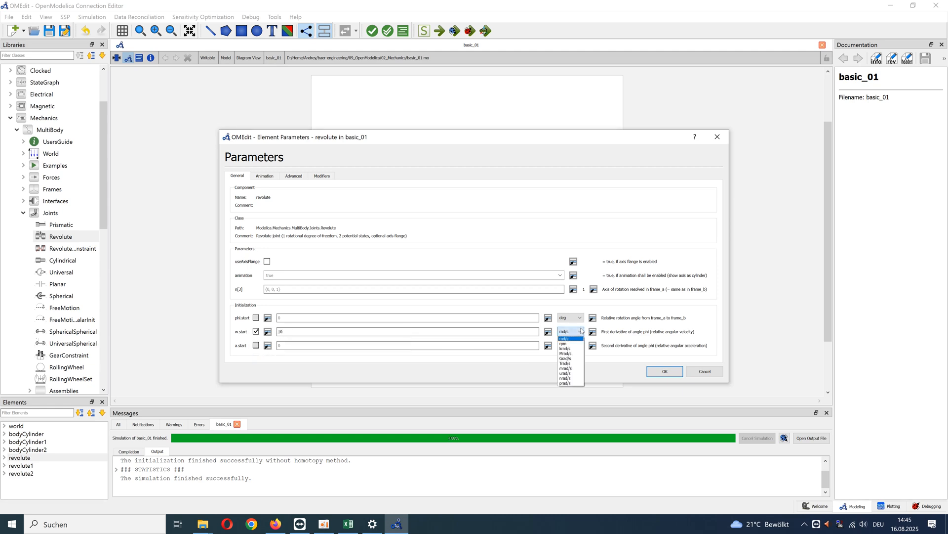
mouse_move(567, 374)
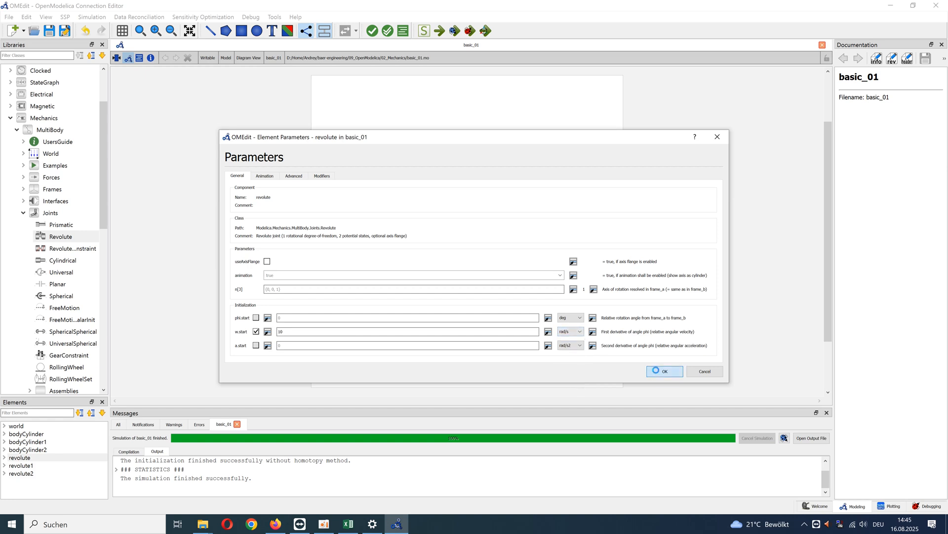
left_click(664, 371)
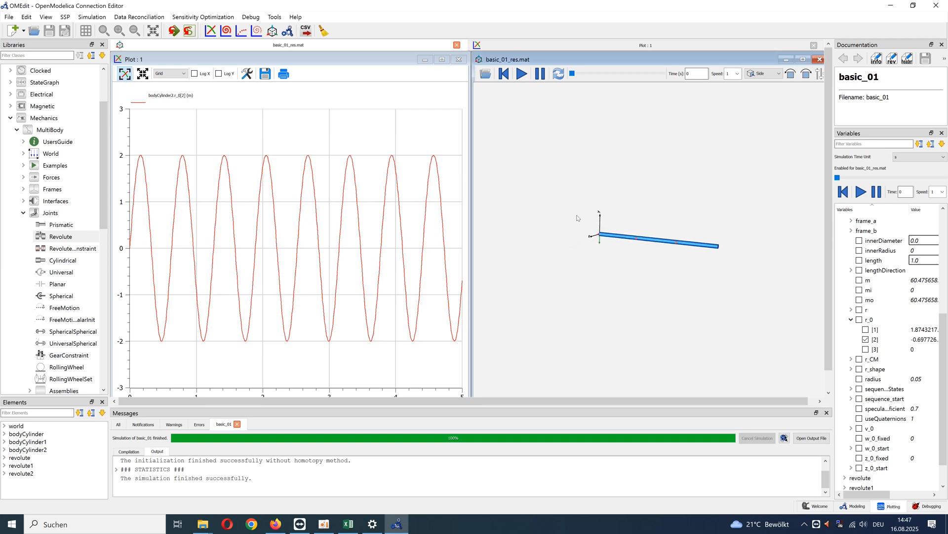
Play the re-simulated pendulum animation, then return to the basic_01 diagram.
left_click(521, 73)
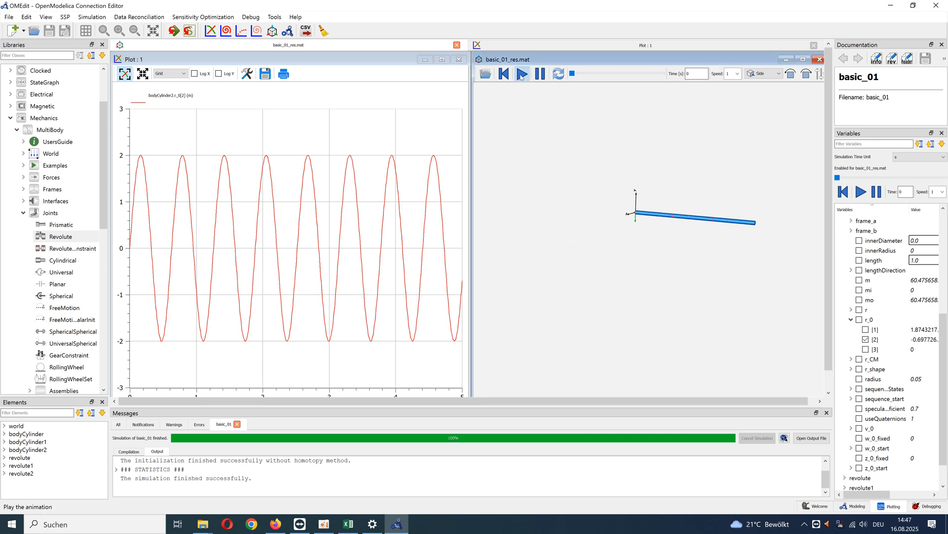
left_click(520, 73)
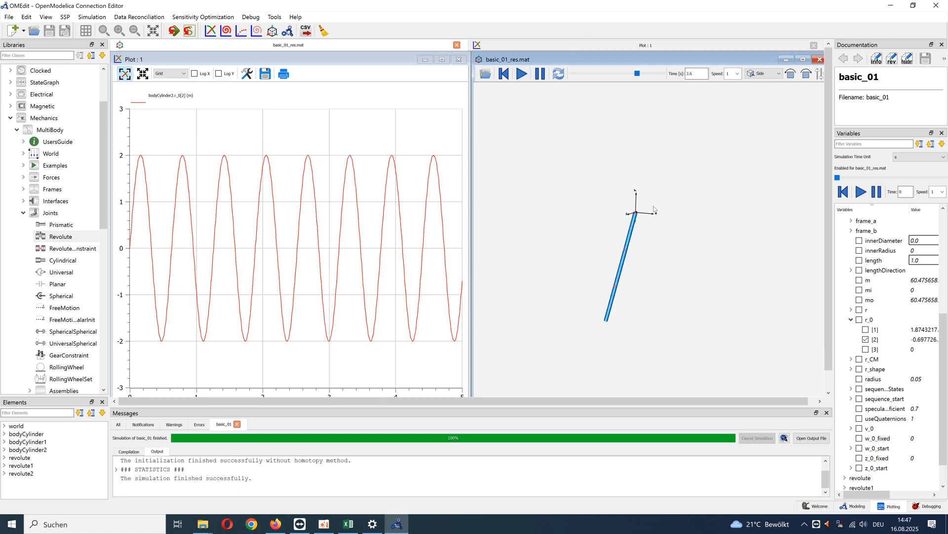
left_click(856, 505)
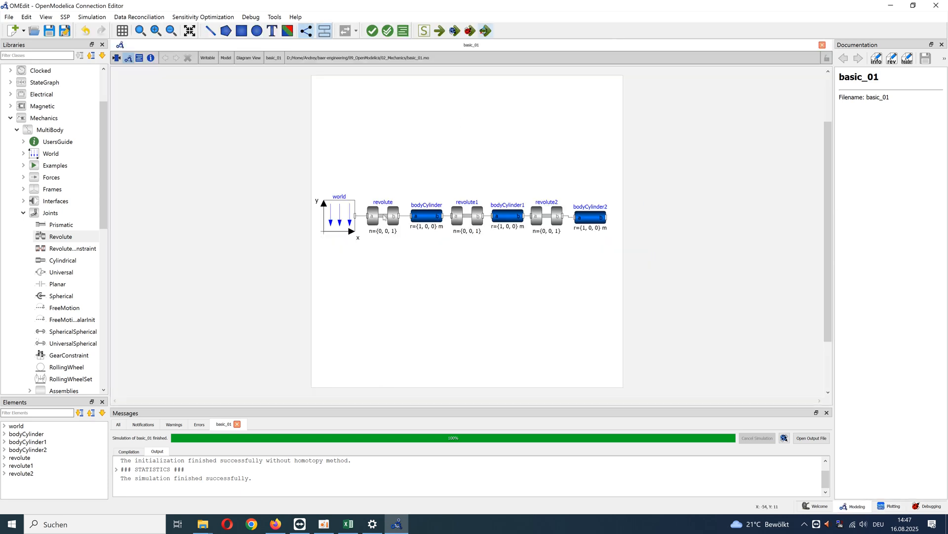
On the first revolute joint, untick w.start and tick useAxisFlange, then apply.
left_click(382, 215)
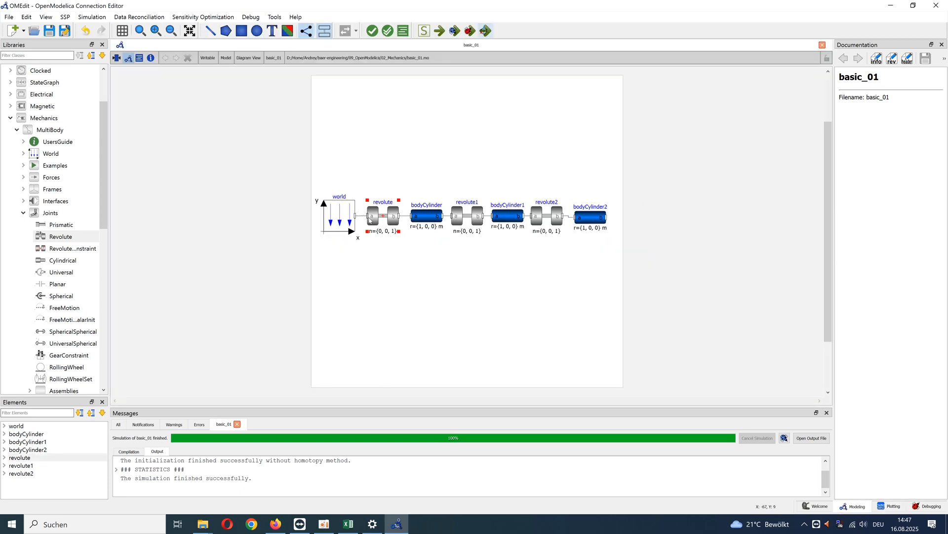
double_click(374, 214)
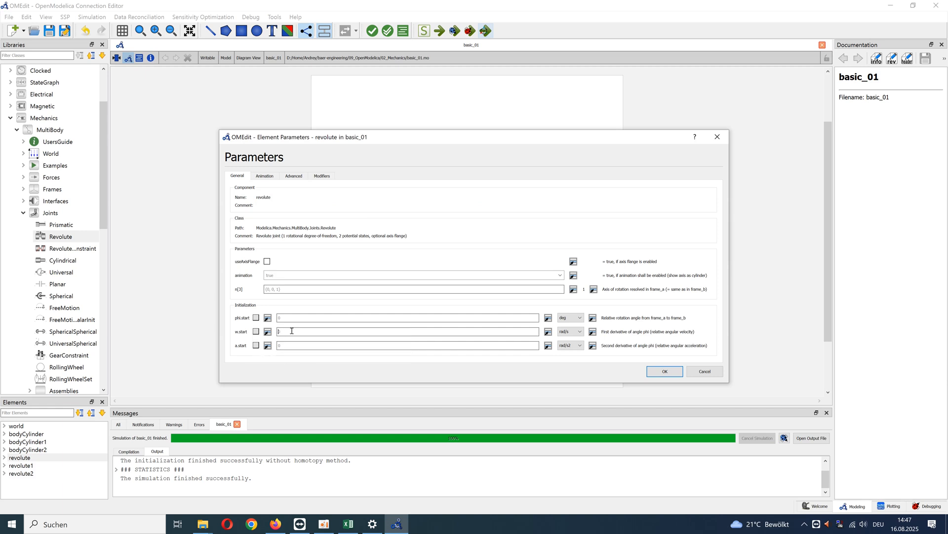
left_click(267, 260)
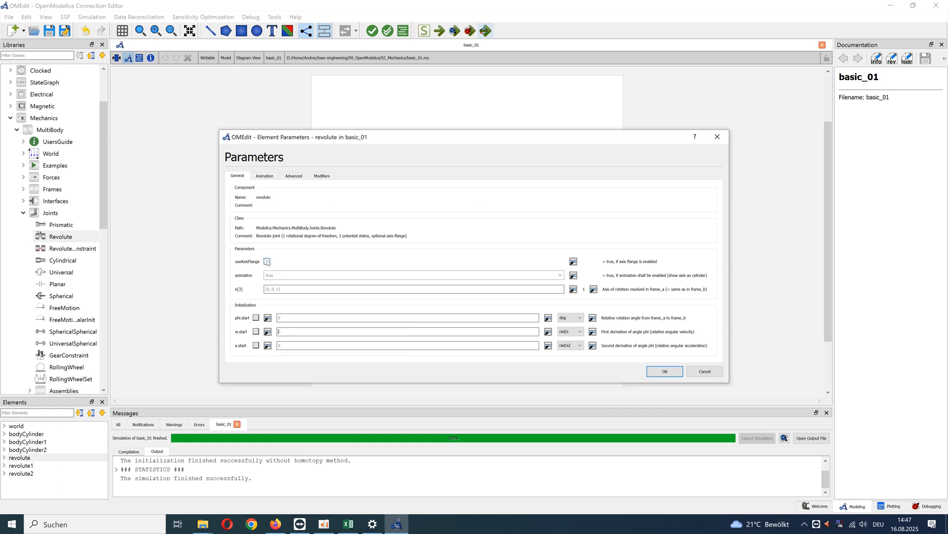
left_click(268, 261)
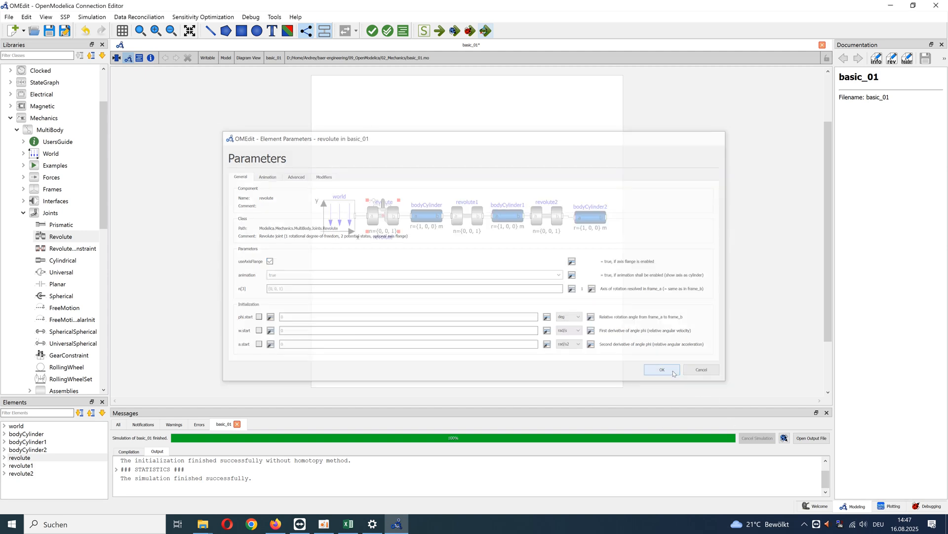
left_click(661, 369)
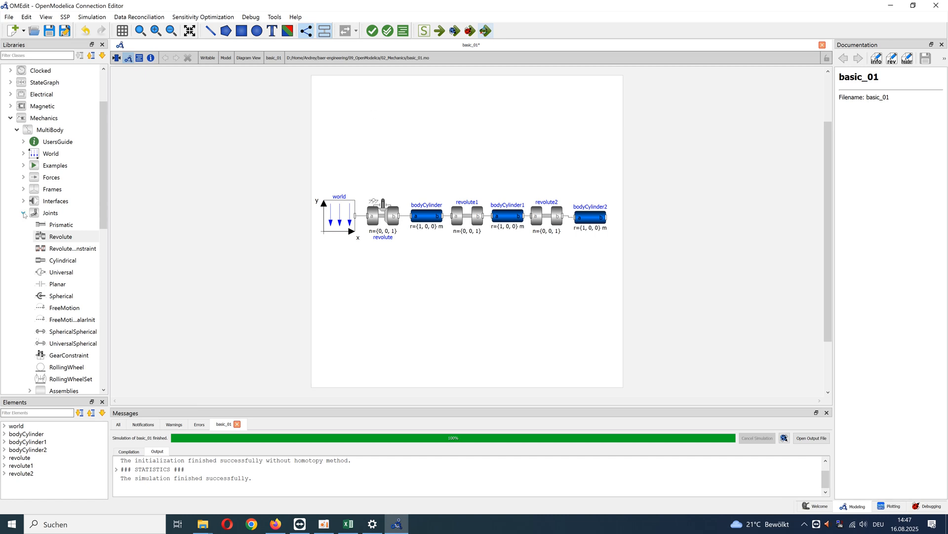
Add a Rotational.Sources.Speed named speed and wire it to revolute's axis flange.
left_click(16, 212)
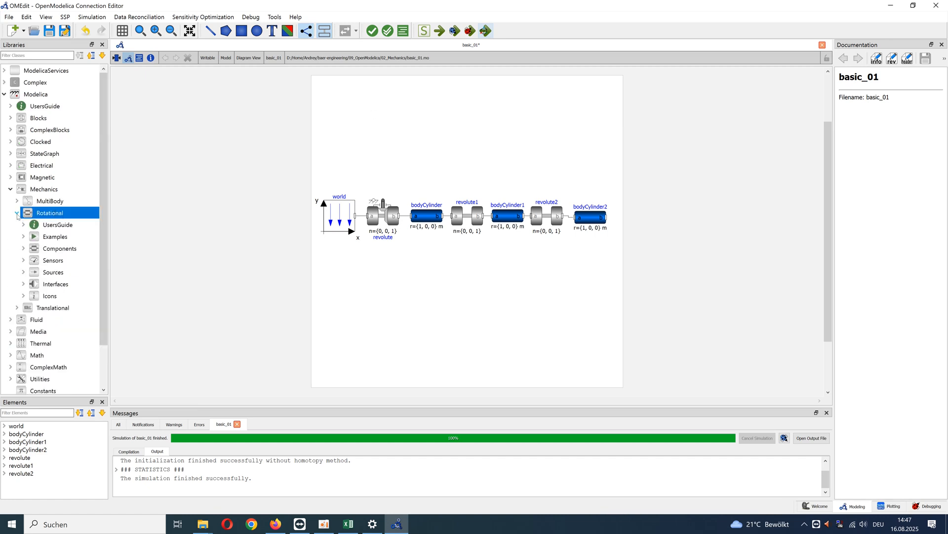
left_click(23, 272)
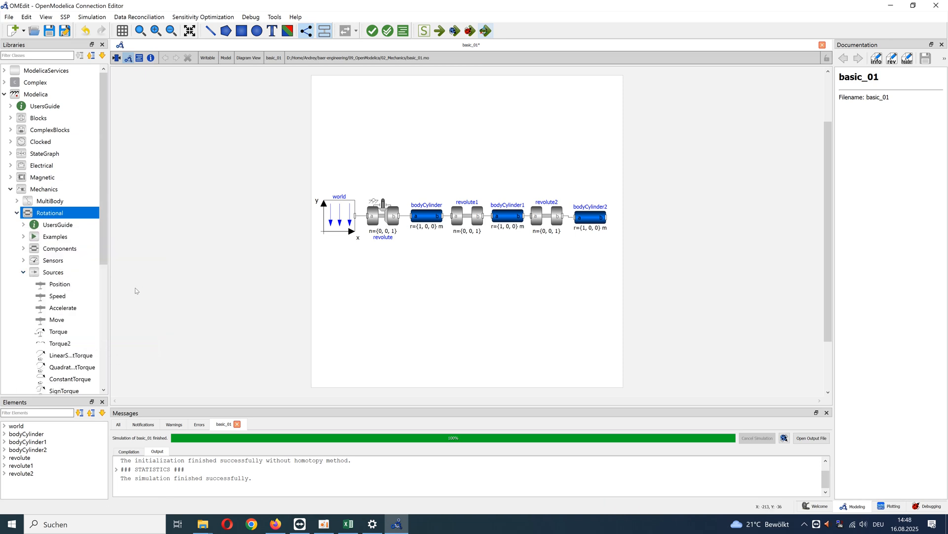
left_click(57, 295)
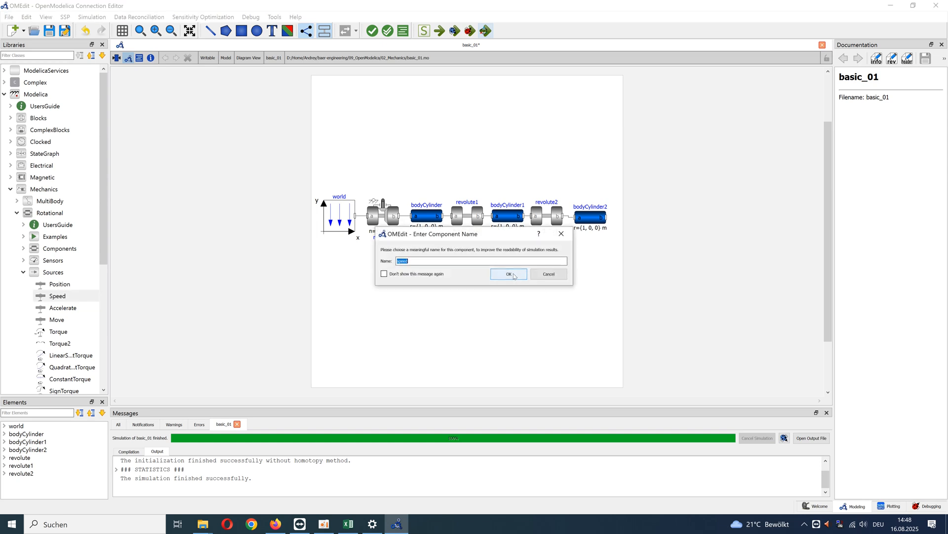
left_click(507, 274)
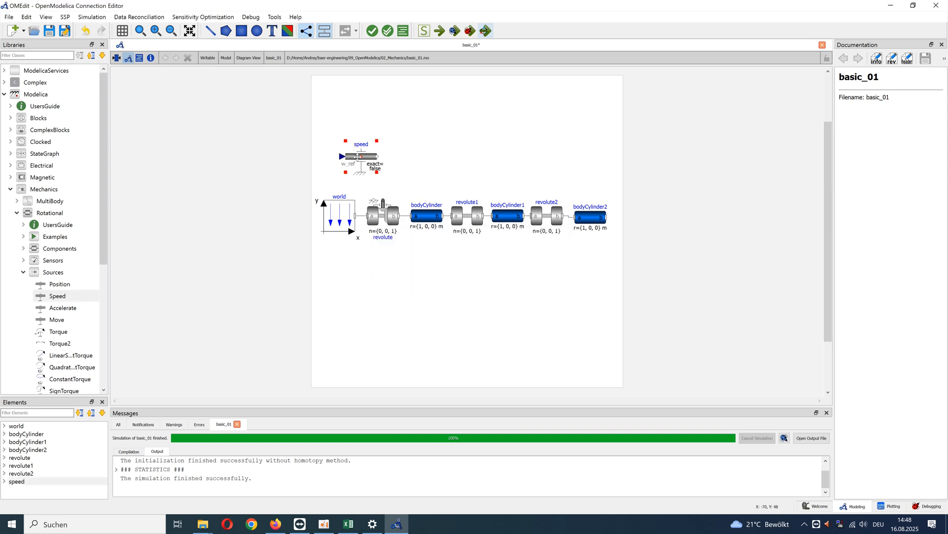
left_click_drag(362, 157, 387, 143)
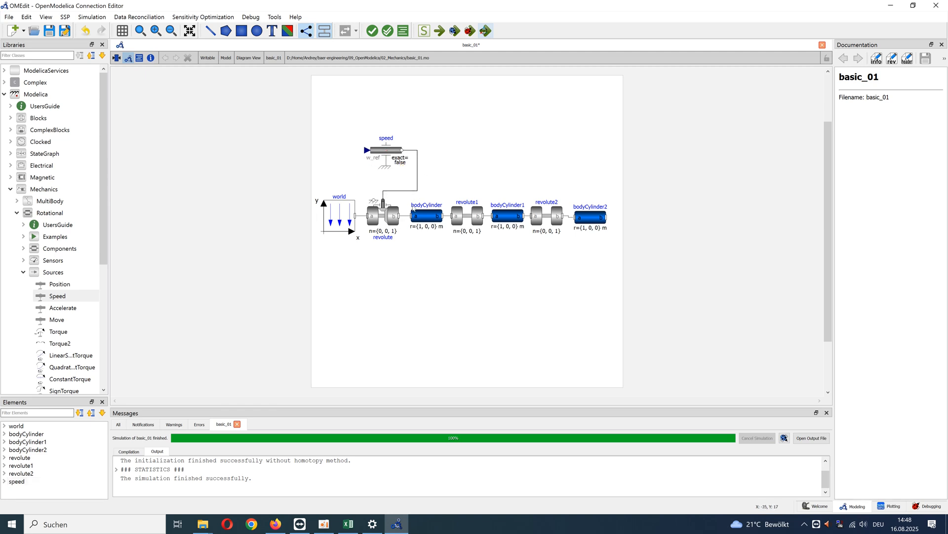
left_click(9, 188)
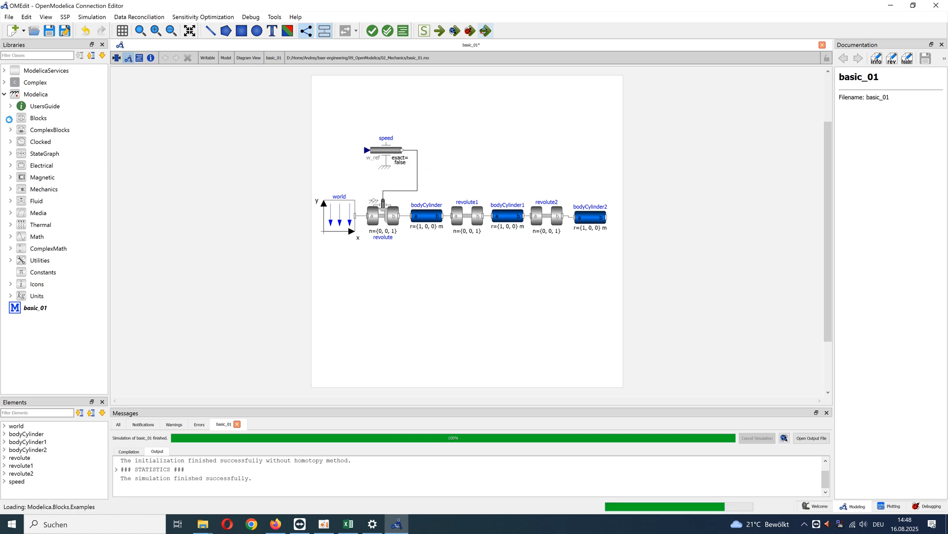
Add a Blocks.Sources.Pulse block named pulse next to the speed source.
left_click(9, 118)
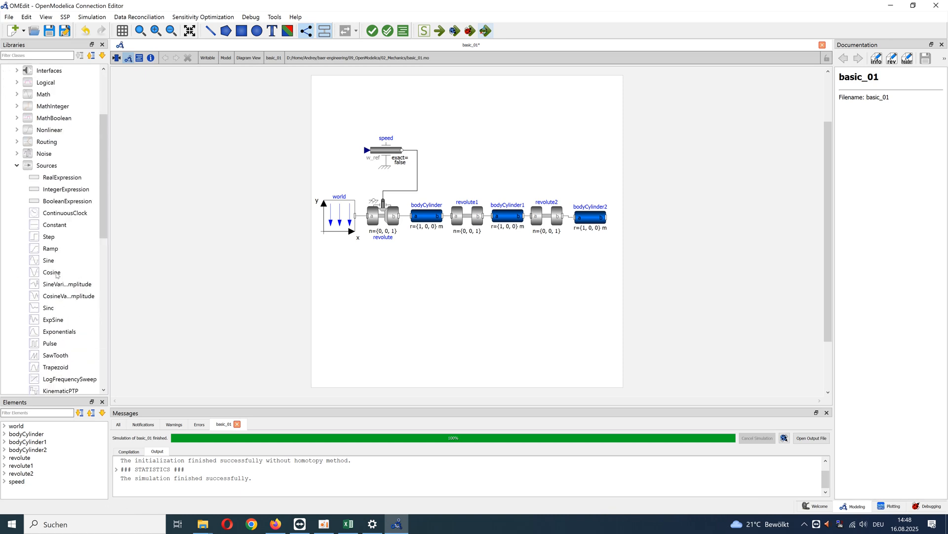
scroll("down", 3)
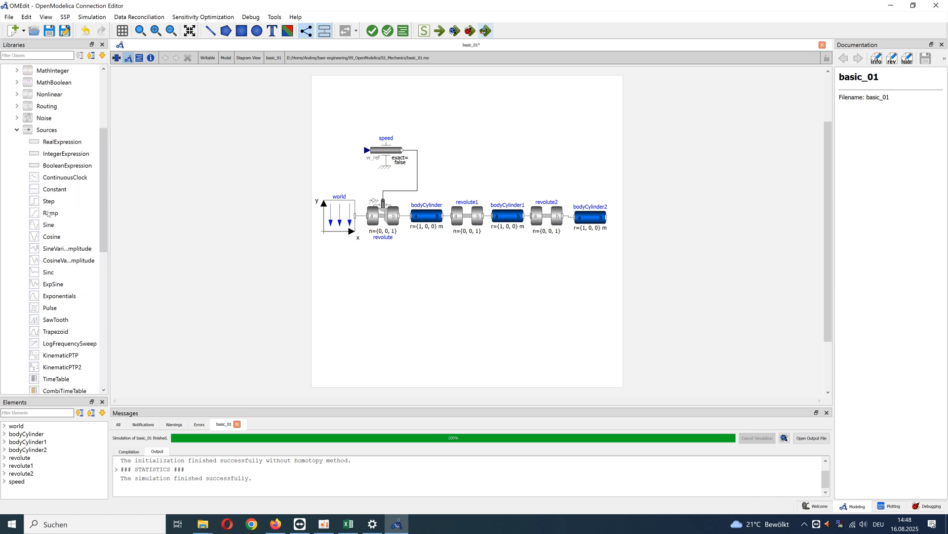
left_click(50, 307)
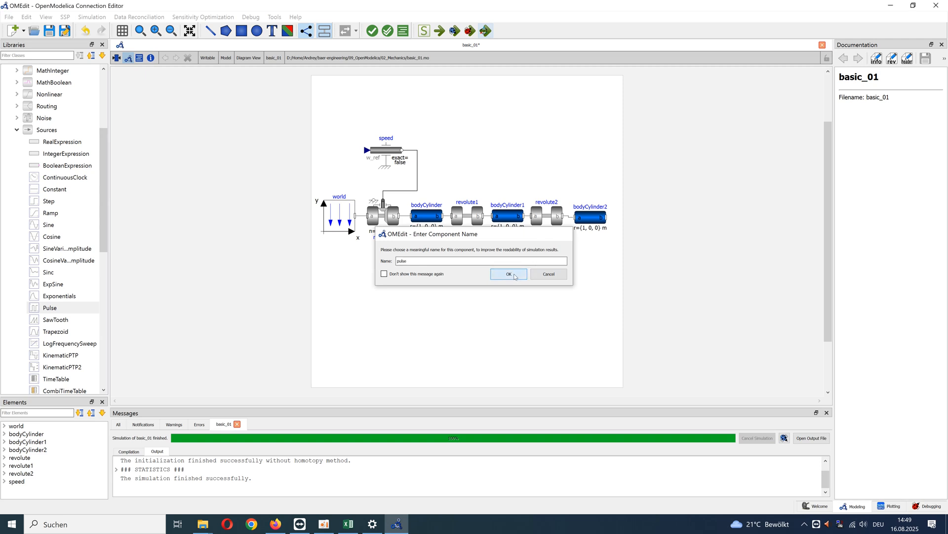
left_click(507, 273)
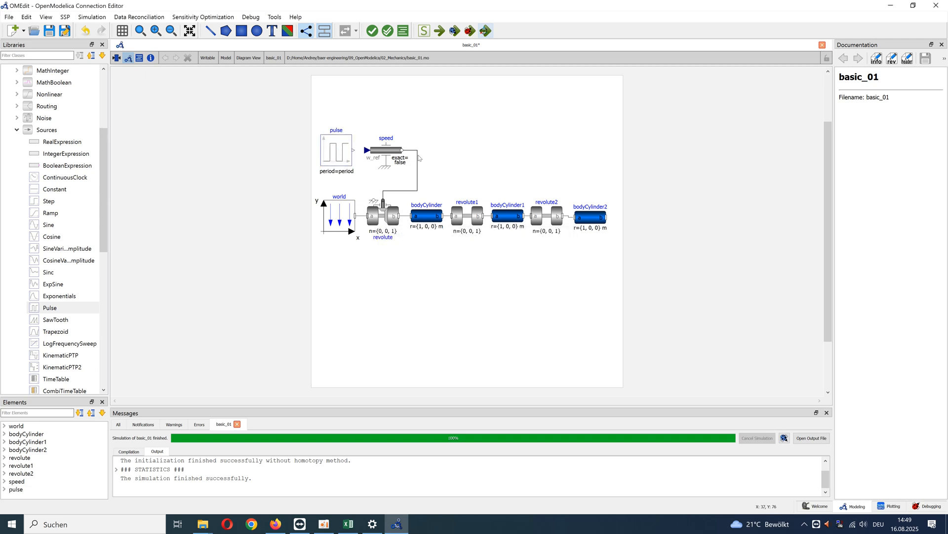
Set the pulse block's period to 10 in its parameters dialog.
double_click(336, 149)
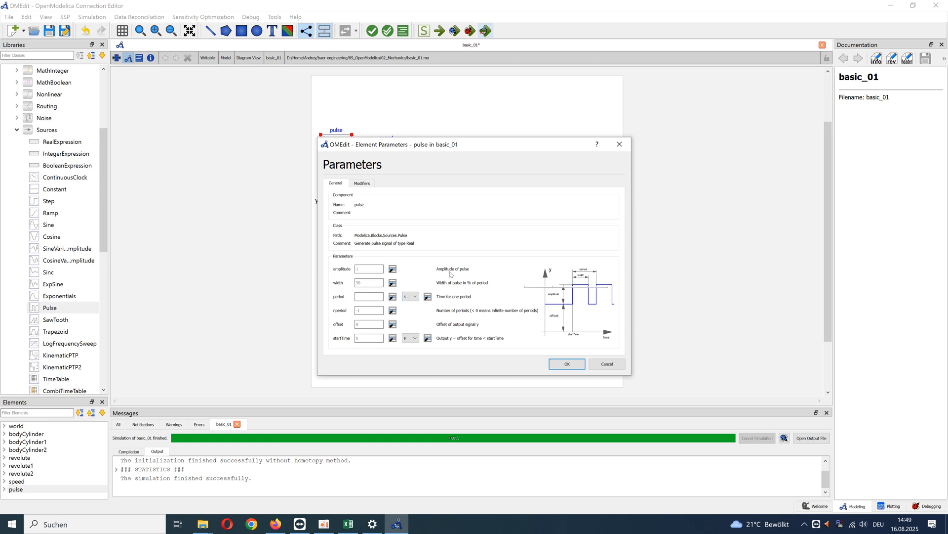
type("10")
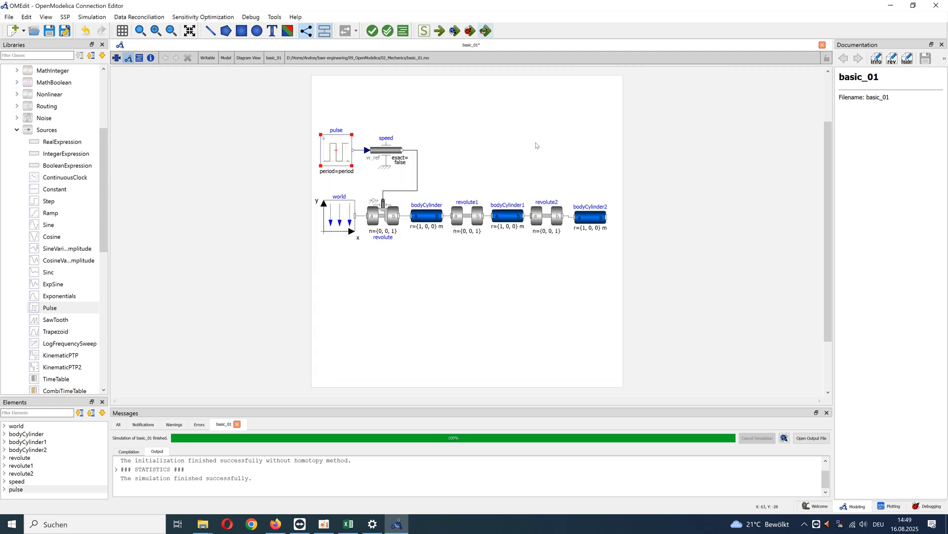
double_click(386, 150)
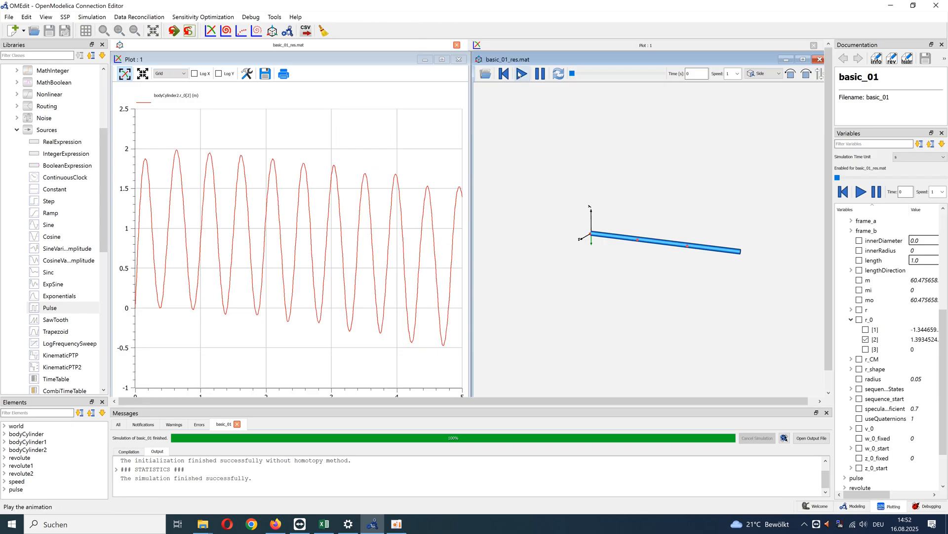
Play the animation of the pulse-driven triple pendulum beside the r_0[2] plot.
left_click(521, 73)
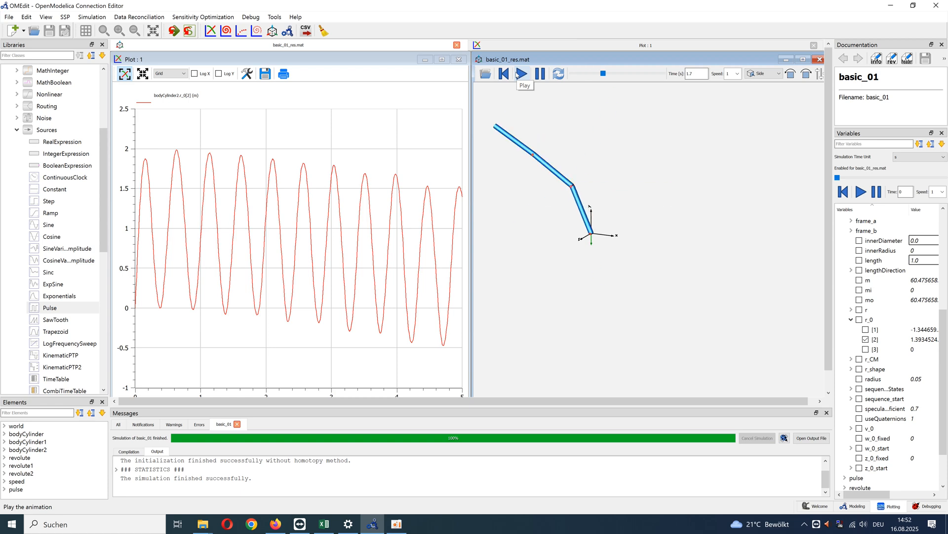
left_click(521, 73)
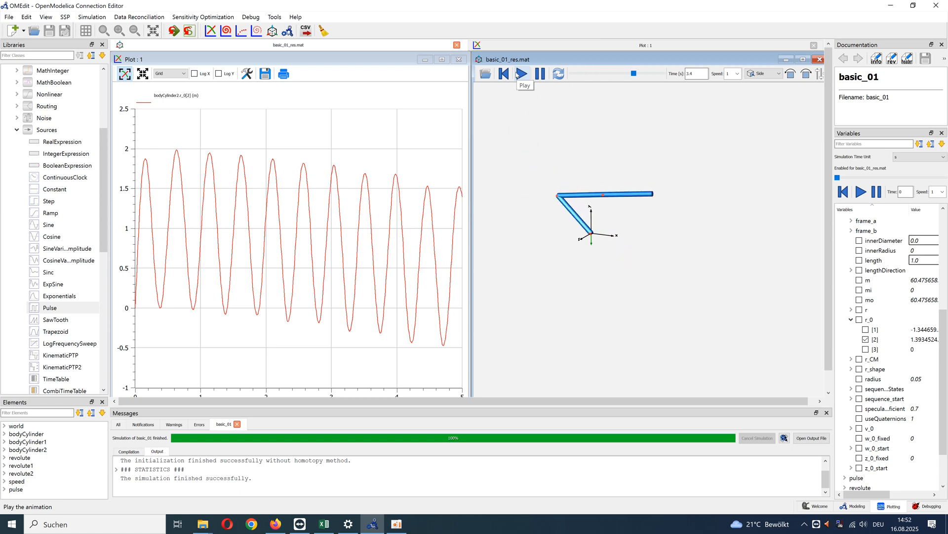
left_click(518, 73)
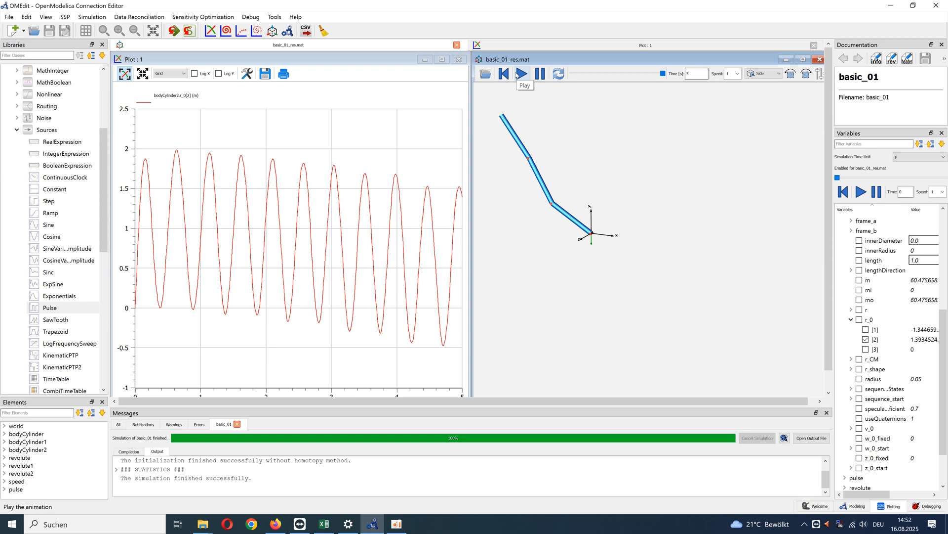
mouse_move(619, 158)
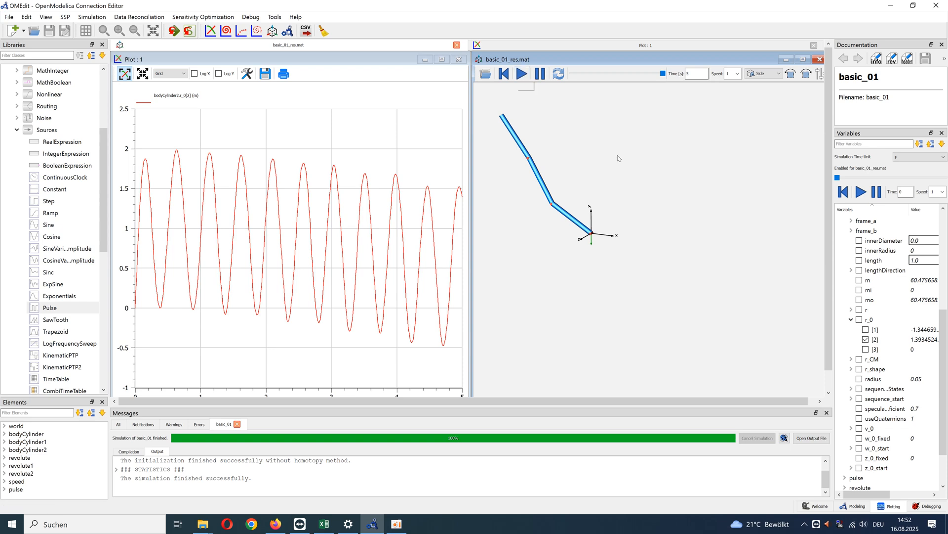